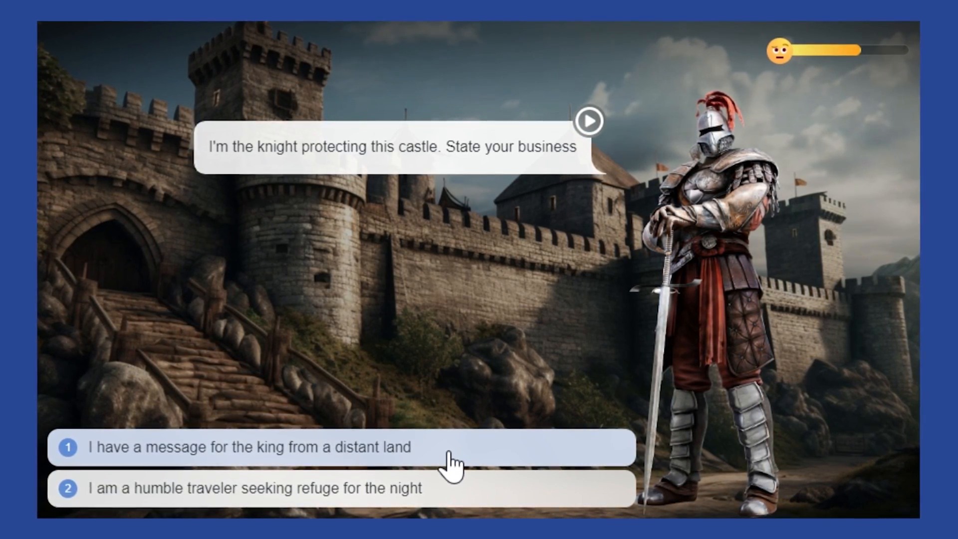
- Answer the knight with the reply about a message for the king from a distant land
click(342, 446)
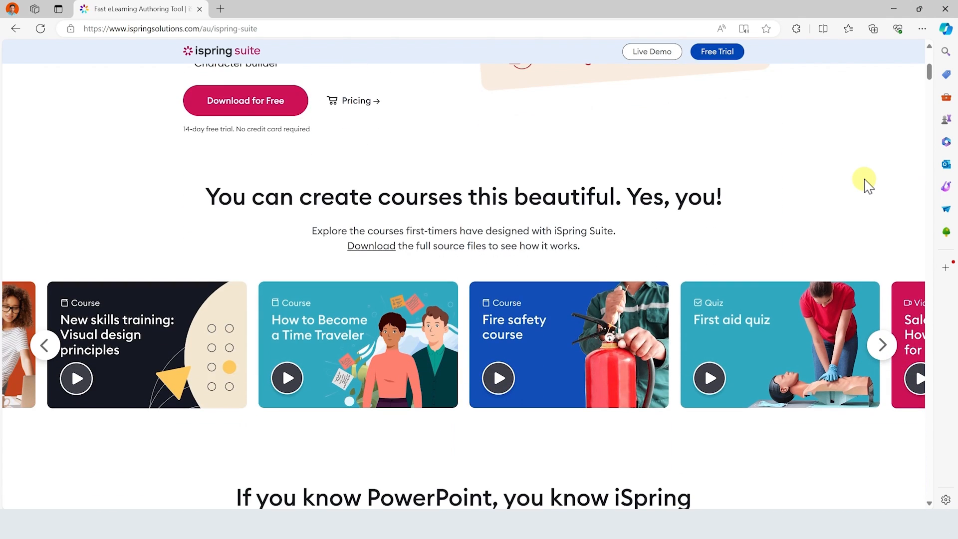
- Scroll the iSpring Suite page and step through its product screenshot gallery
scroll(down, 3)
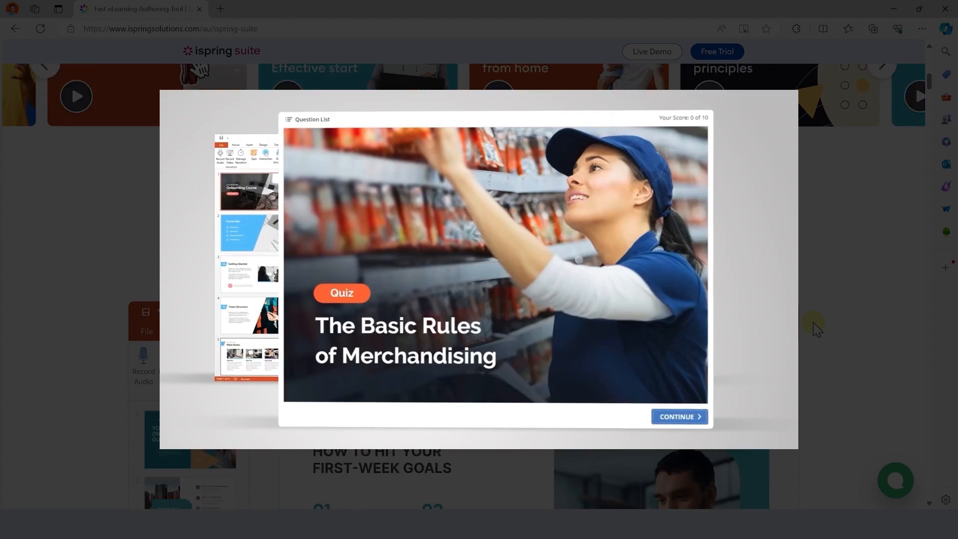
click(679, 416)
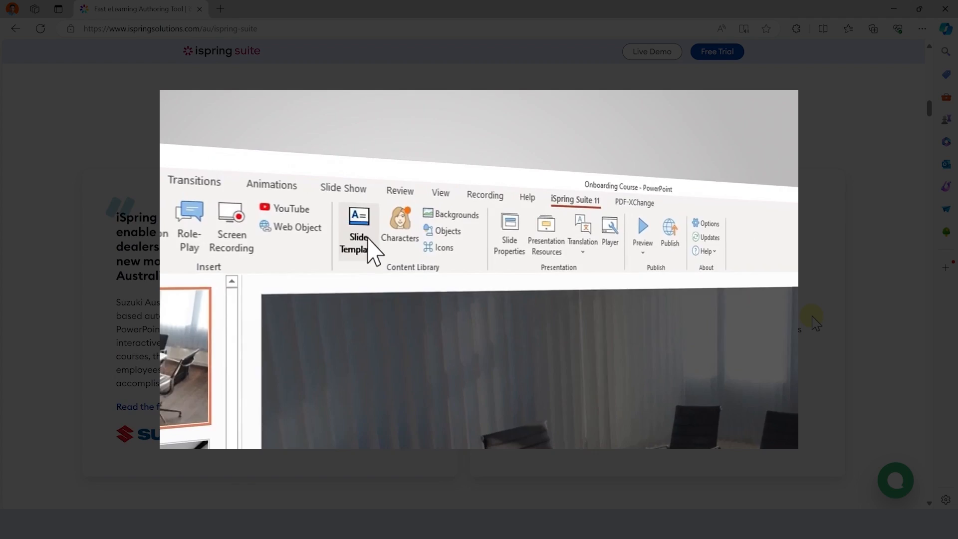
click(359, 235)
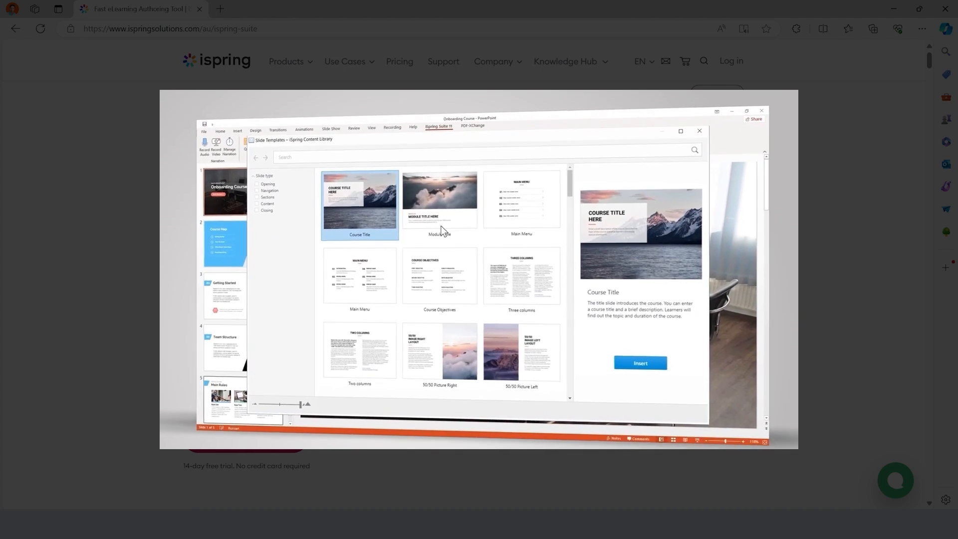
scroll(down, 3)
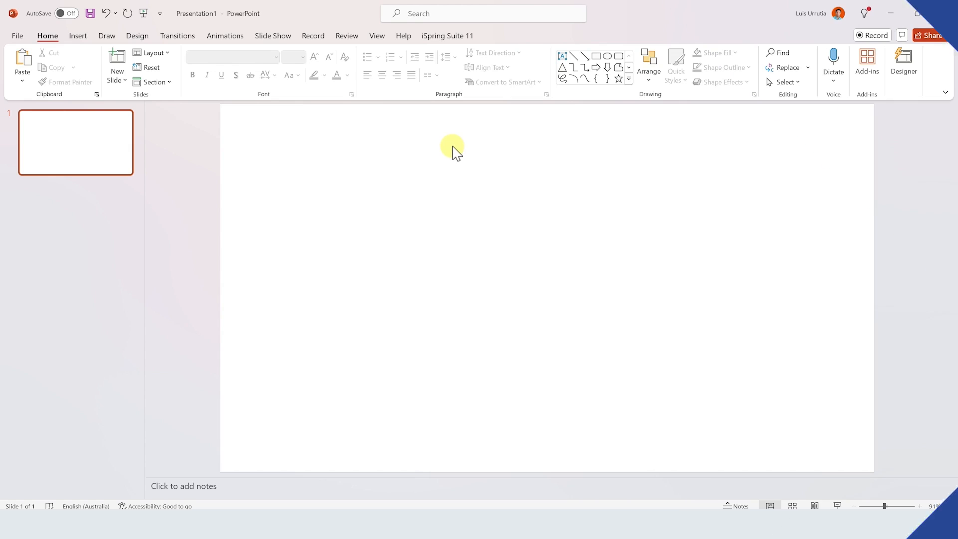
mouse_move(449, 137)
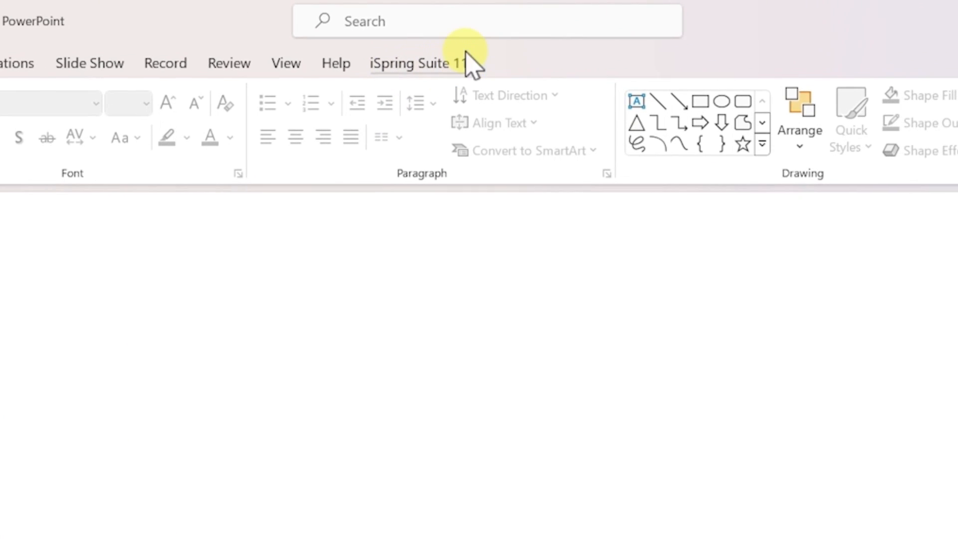
- Browse the iSpring slide templates, preview Course Title under Serene Dark, and close without inserting
click(418, 63)
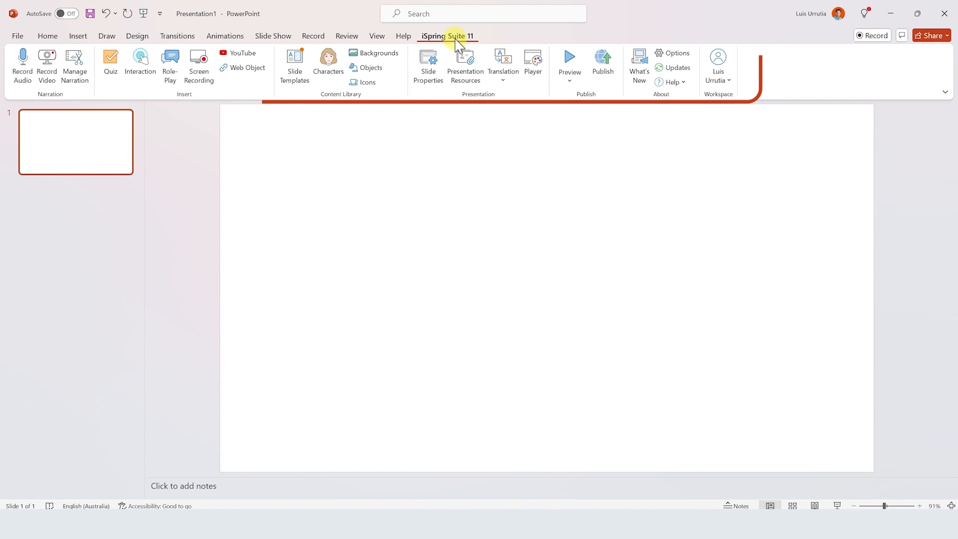
mouse_move(293, 66)
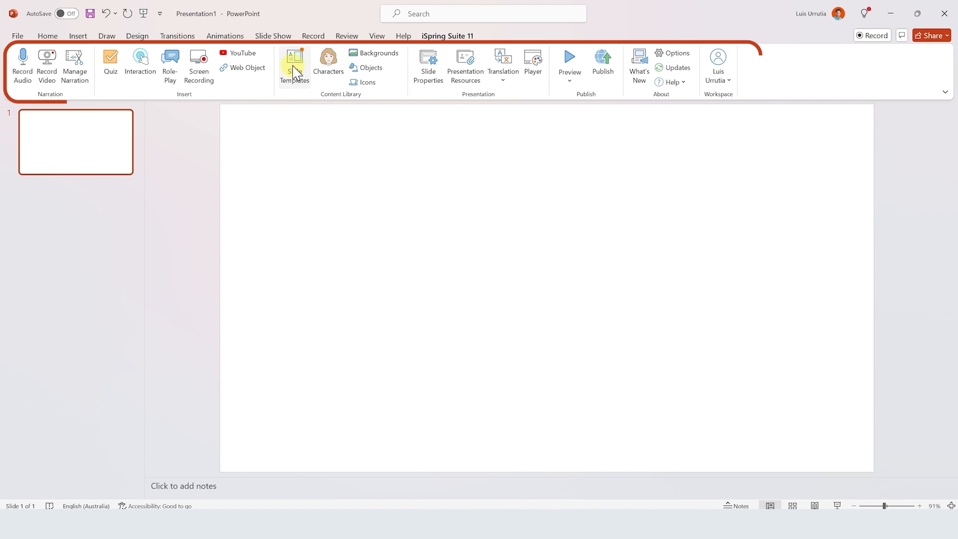
click(293, 64)
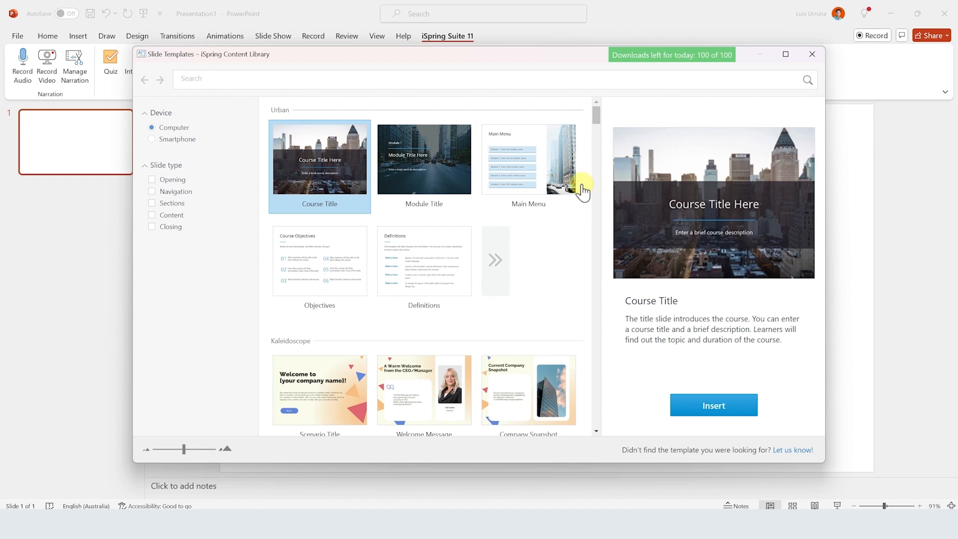
scroll(down, 3)
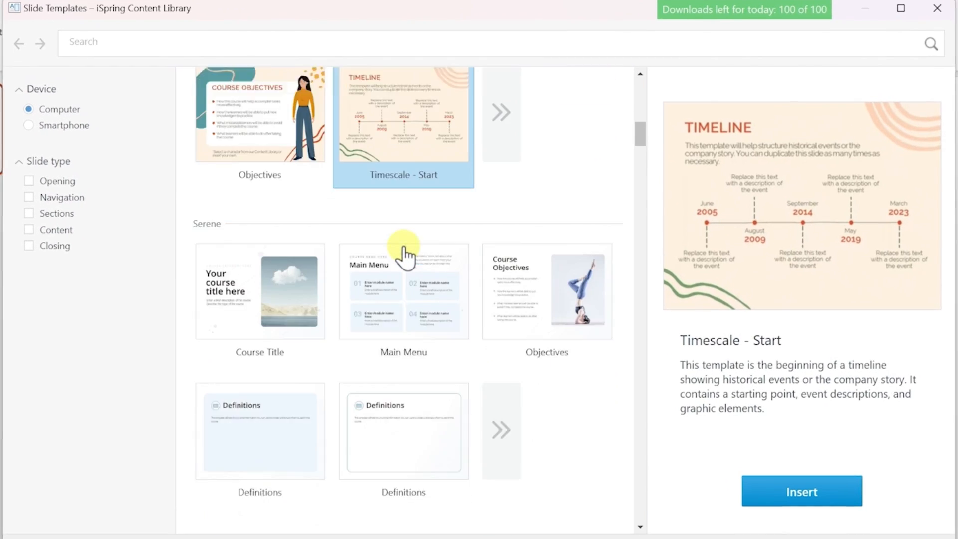
scroll(down, 3)
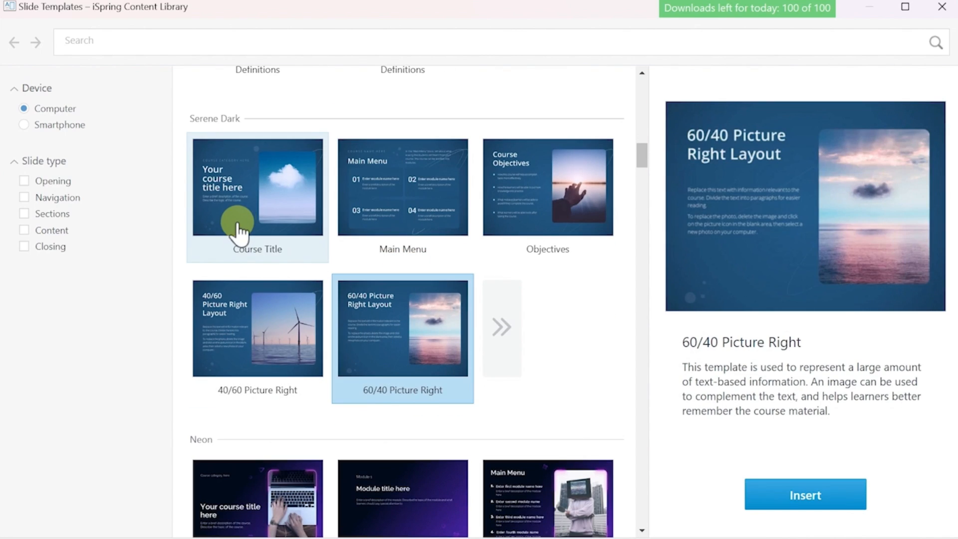
click(257, 198)
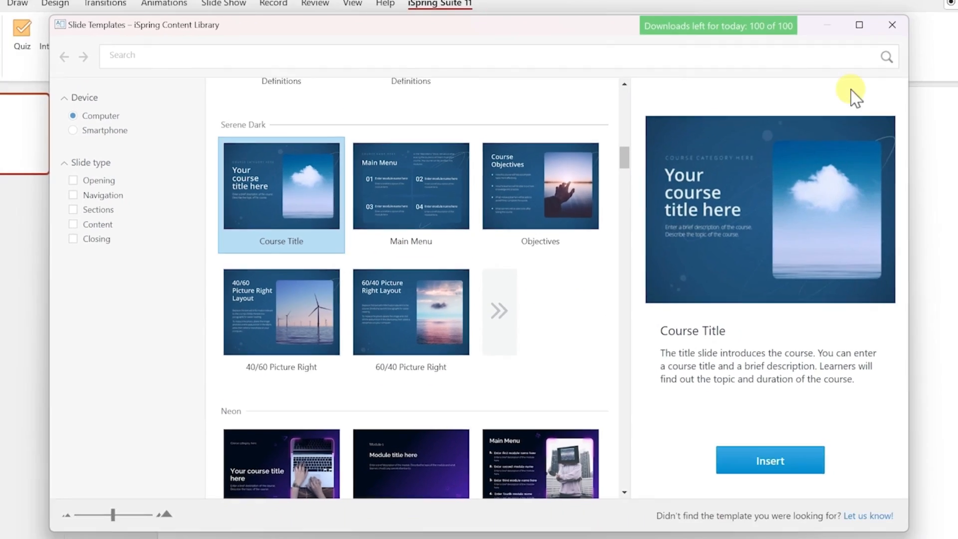
click(891, 25)
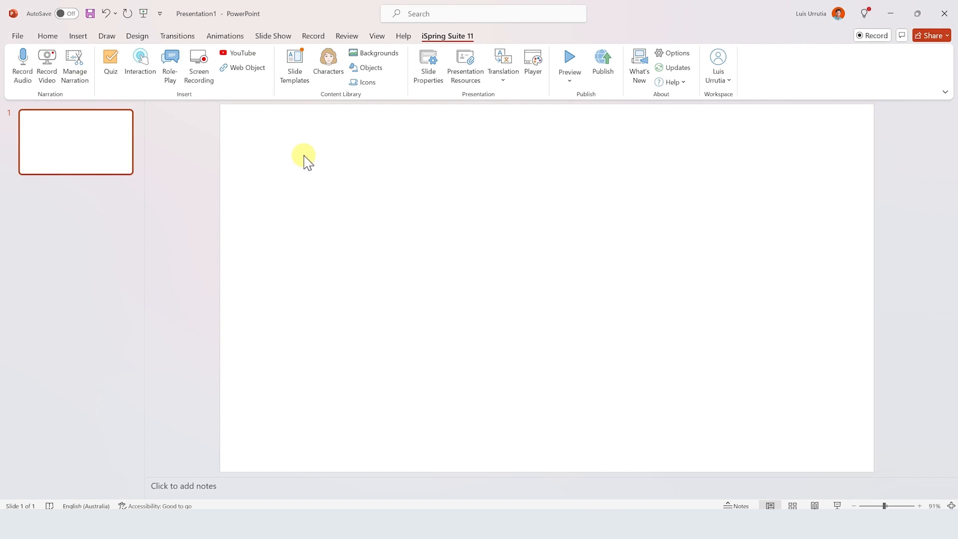
- Browse the character library to James, then start a custom character with the dark-haired woman base
click(328, 63)
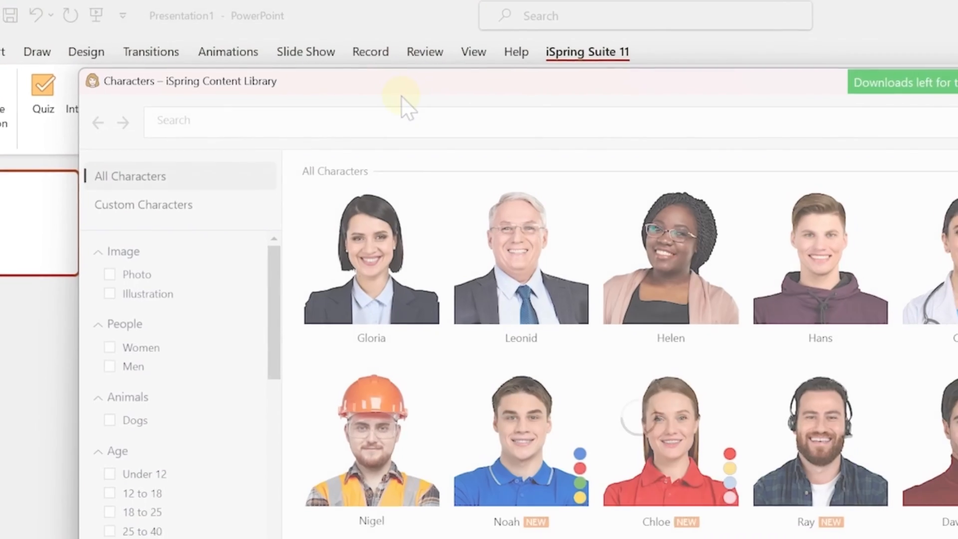
scroll(down, 3)
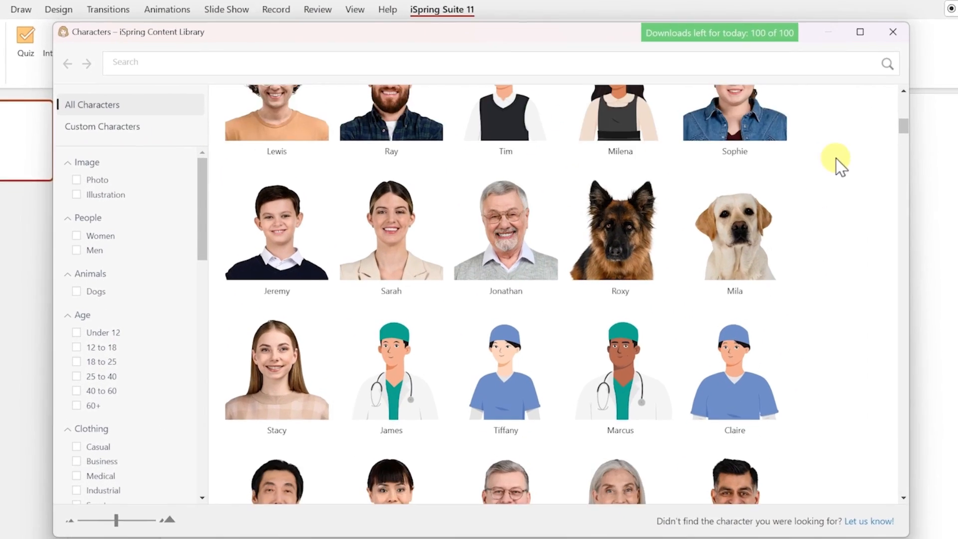
click(859, 32)
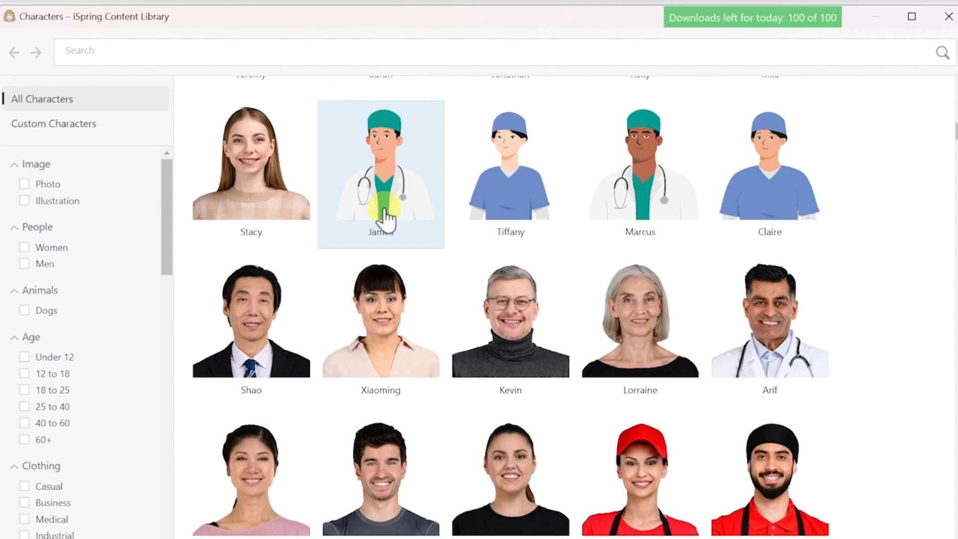
click(53, 124)
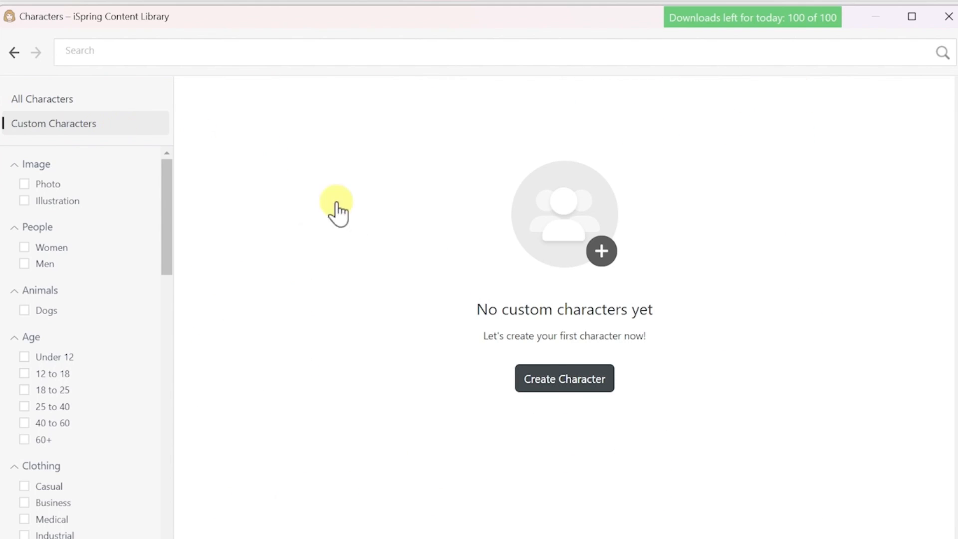
click(563, 377)
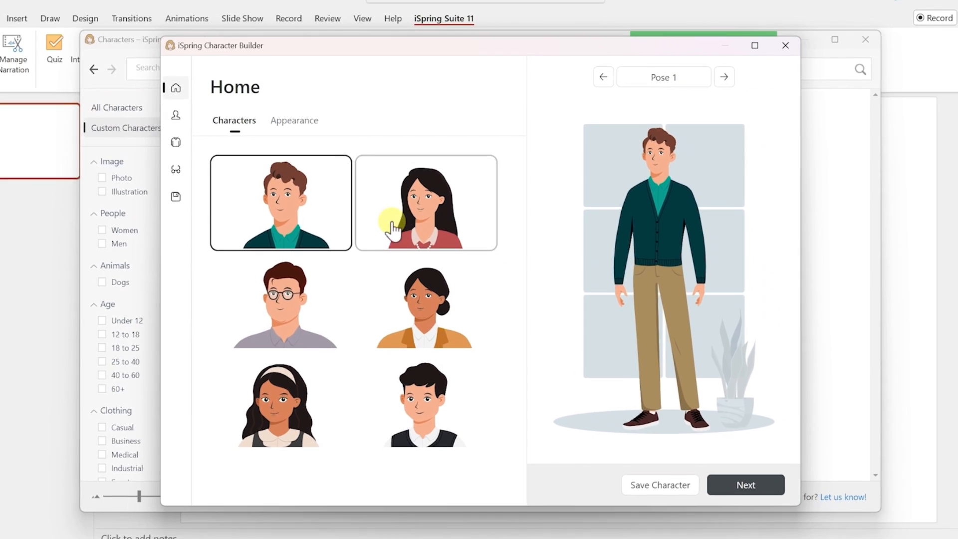
click(318, 124)
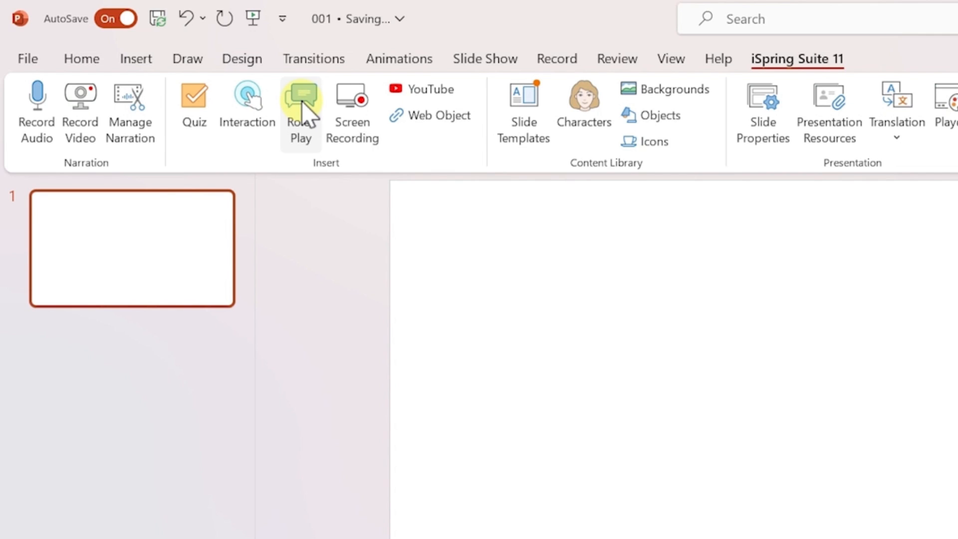
- Launch Role-Play from the iSpring ribbon and create a new role-play in TalkMaster
click(300, 109)
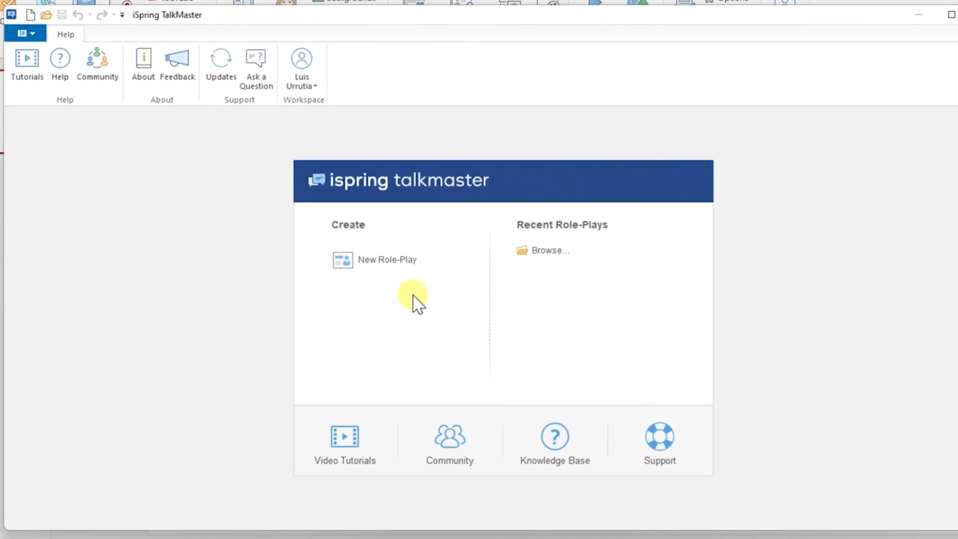
click(387, 259)
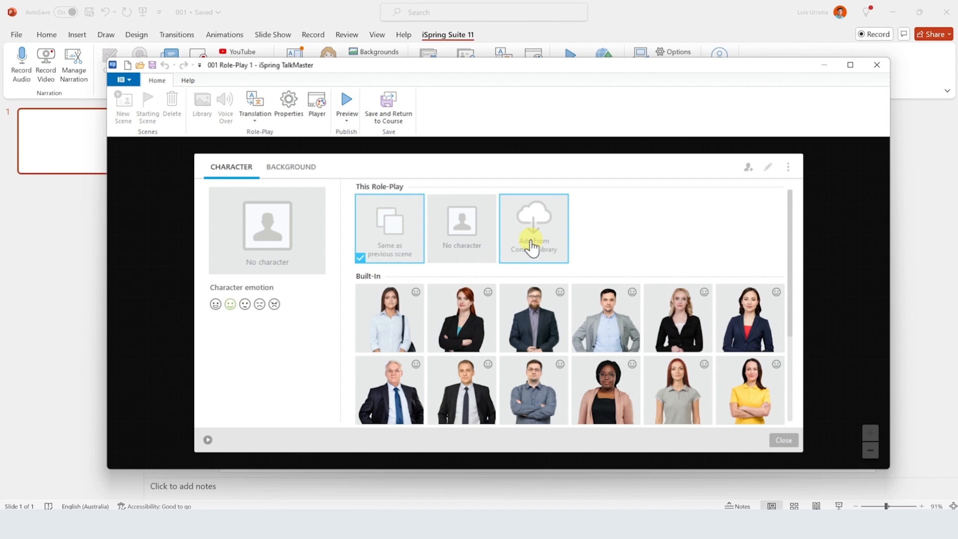
- Import the custom knight image and set it as the scene's character
scroll(down, 3)
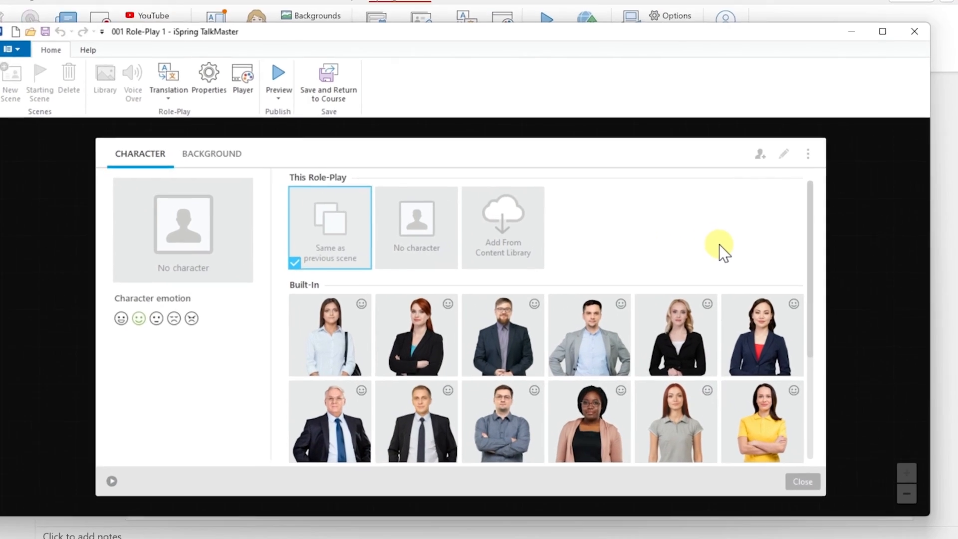
click(759, 153)
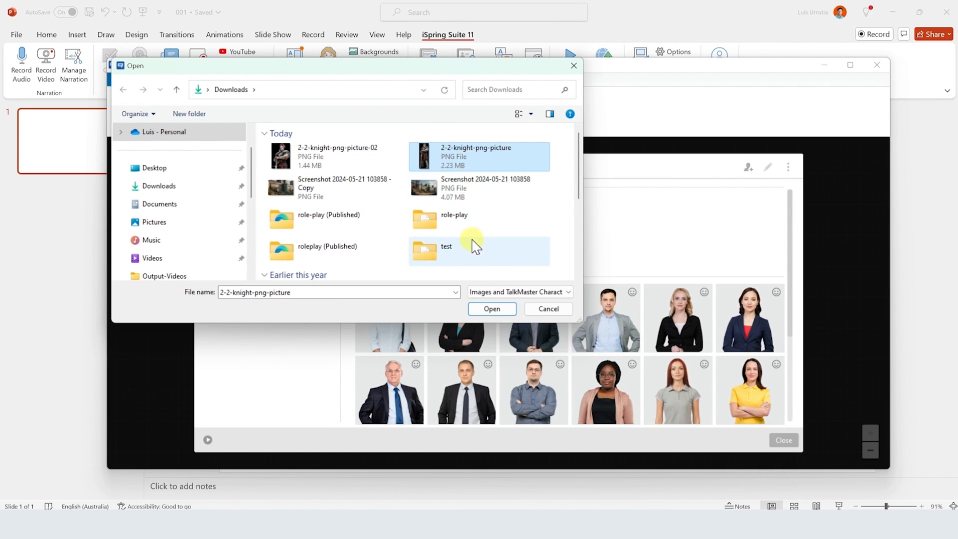
click(491, 308)
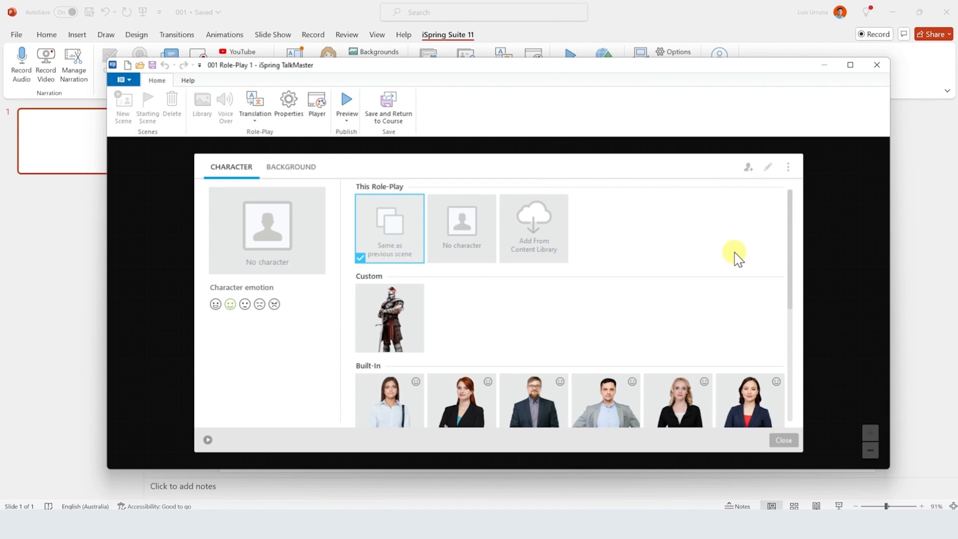
click(389, 318)
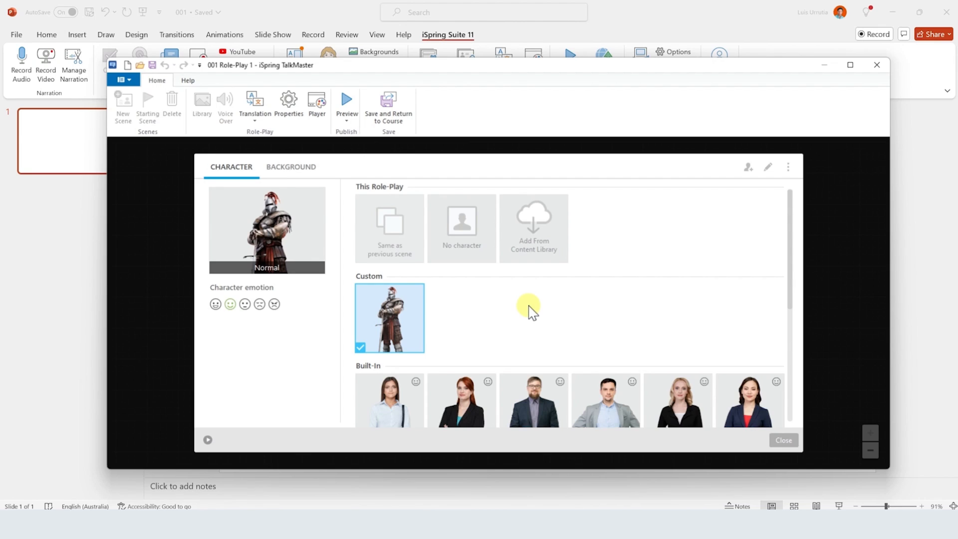
click(290, 167)
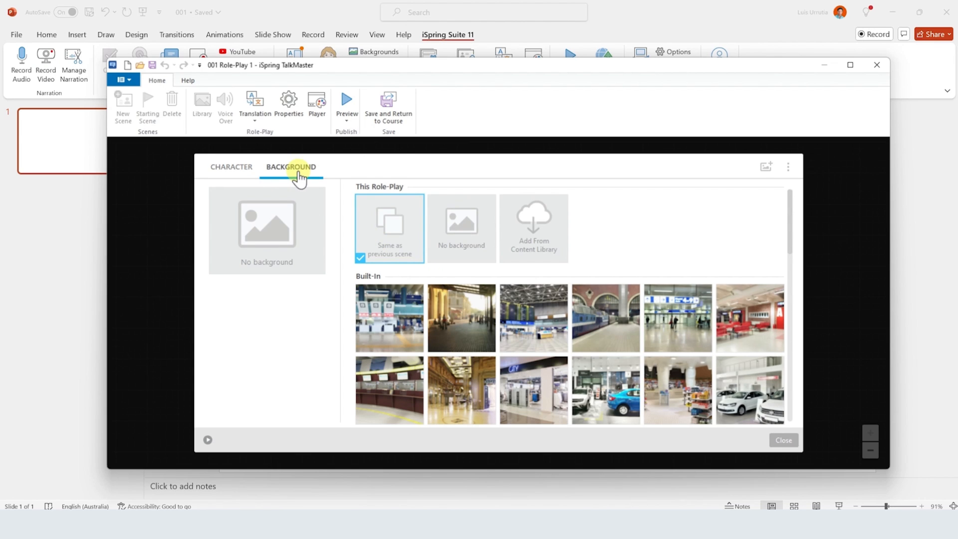
- Import the castle screenshot PNG from Downloads as the scene background and close the picker
scroll(down, 3)
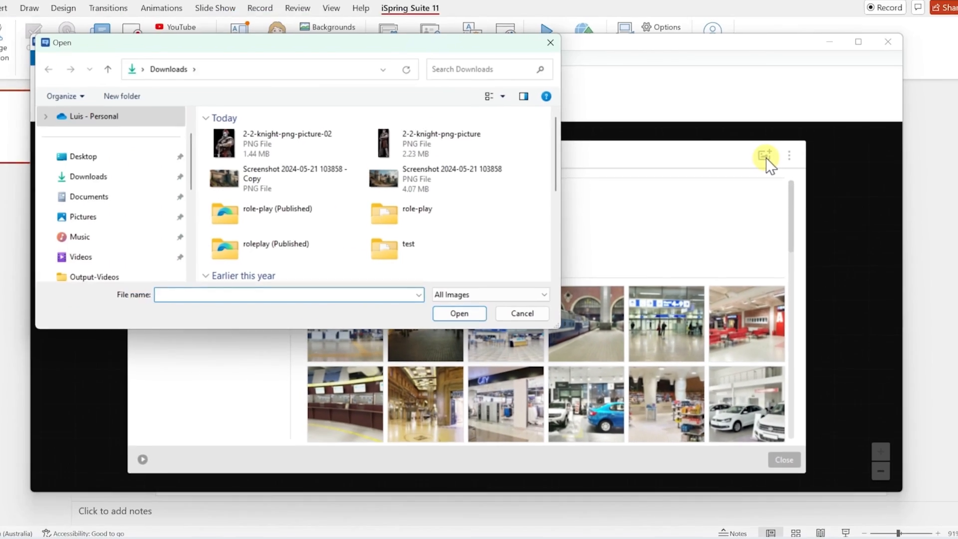
click(451, 178)
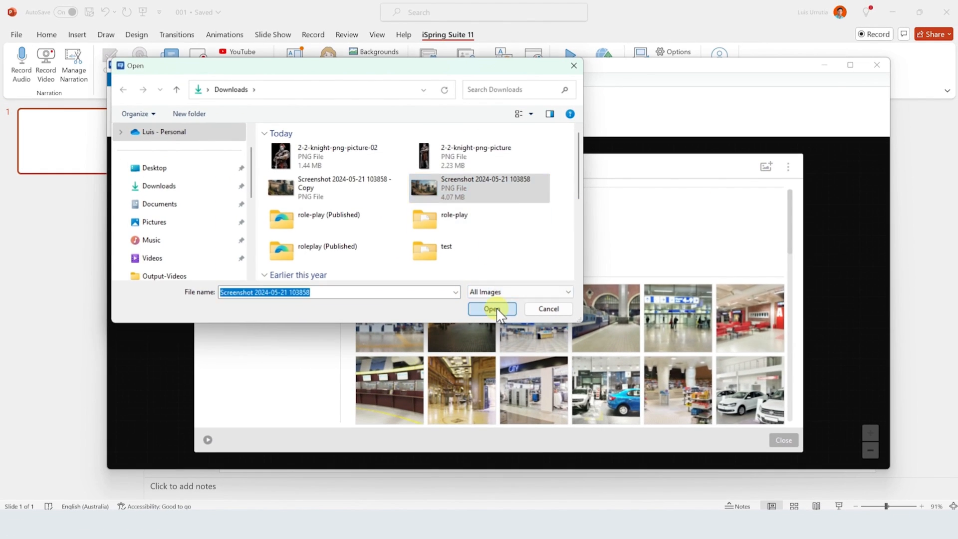
click(491, 308)
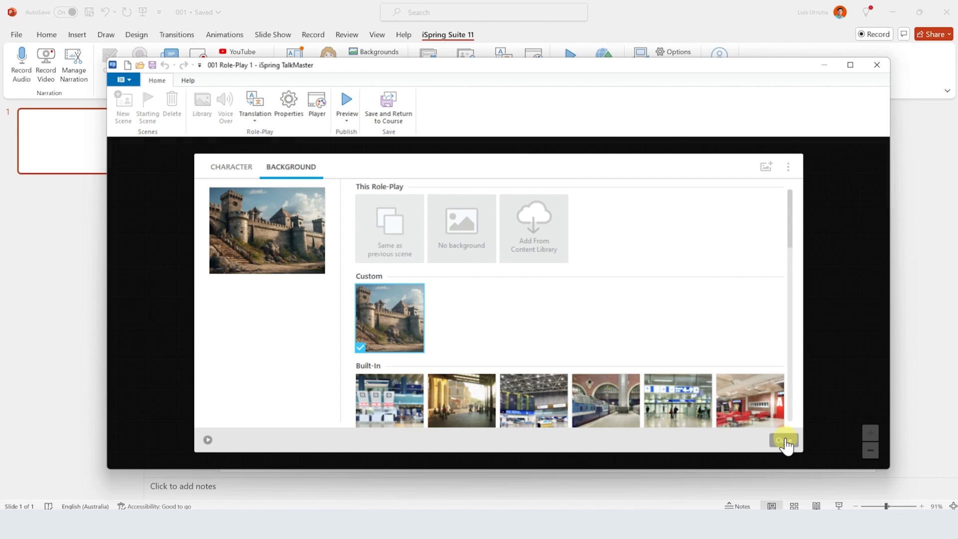
click(785, 441)
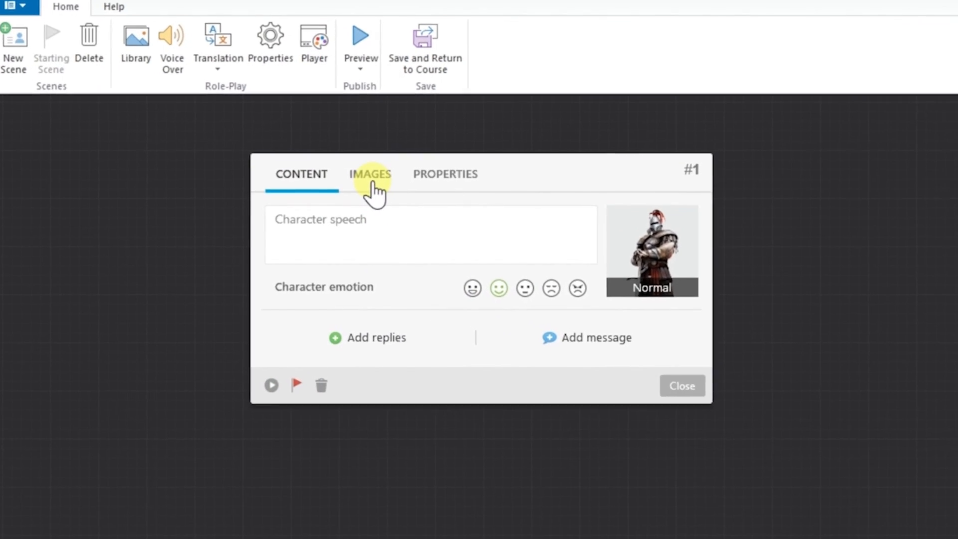
- Write the knight's line 'I'm the knight protecting this castle. State your business.' with a Puzzled emotion
click(370, 174)
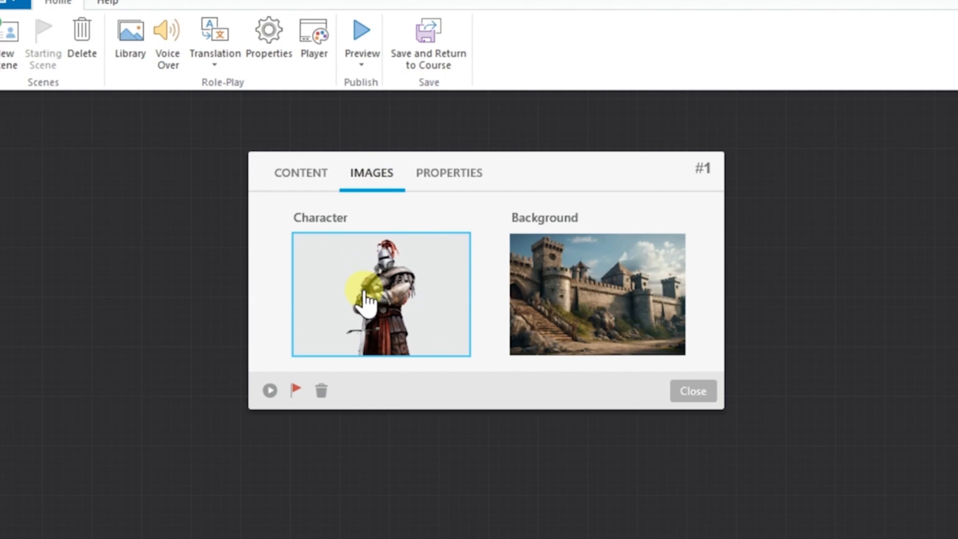
mouse_move(421, 281)
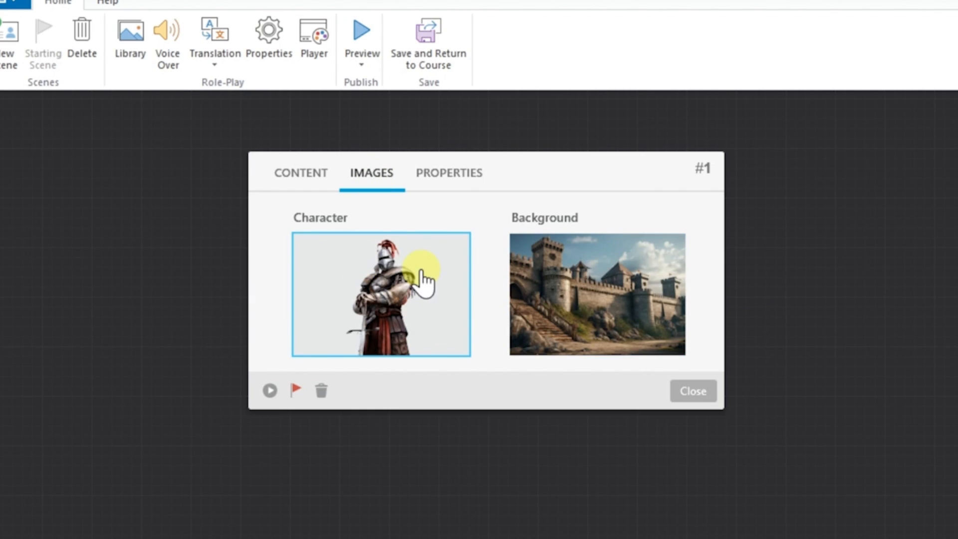
click(300, 172)
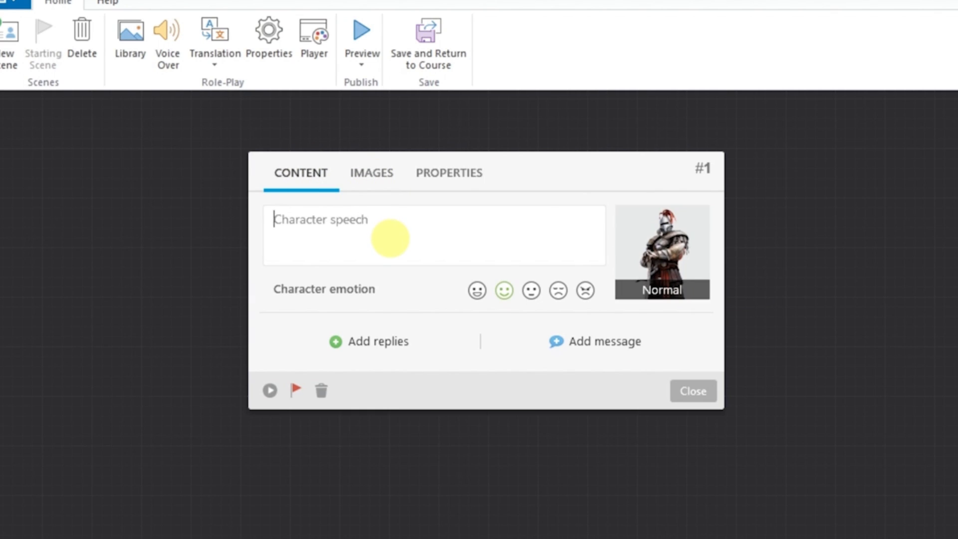
text(I'm the knig)
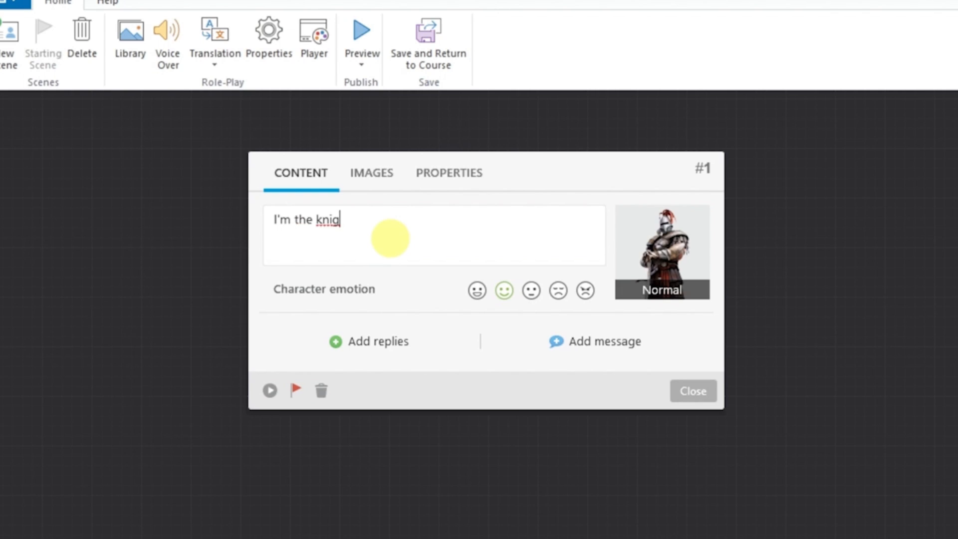
text(ht protecting this castle)
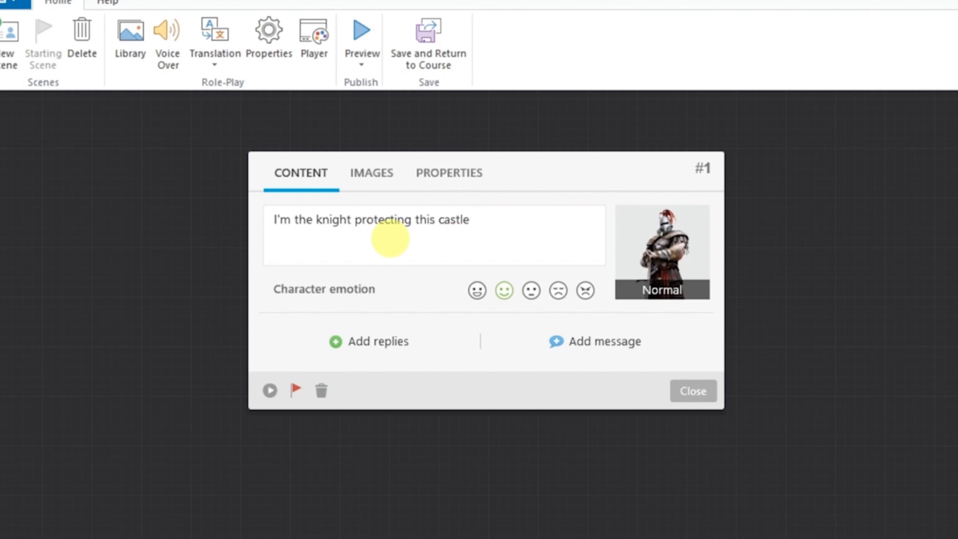
text(. State your busine)
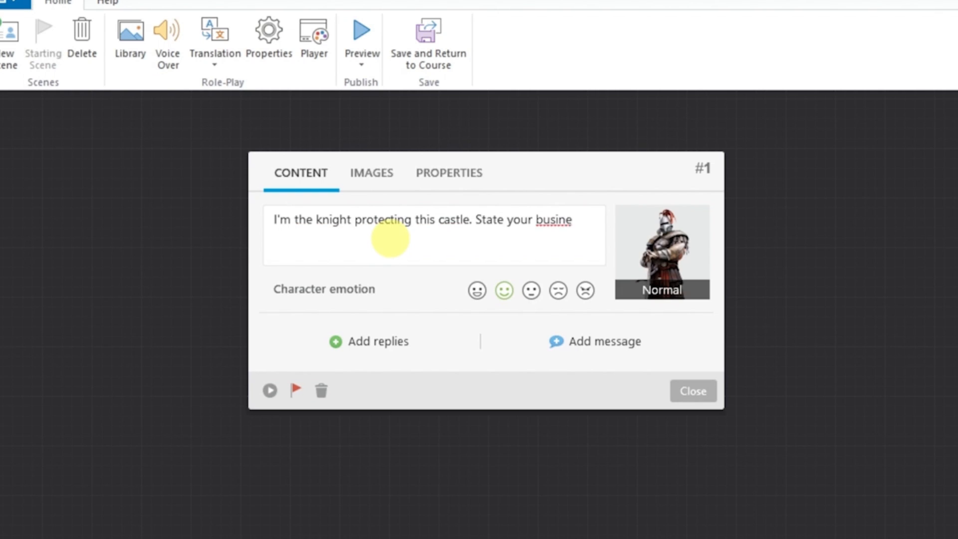
text(ss.)
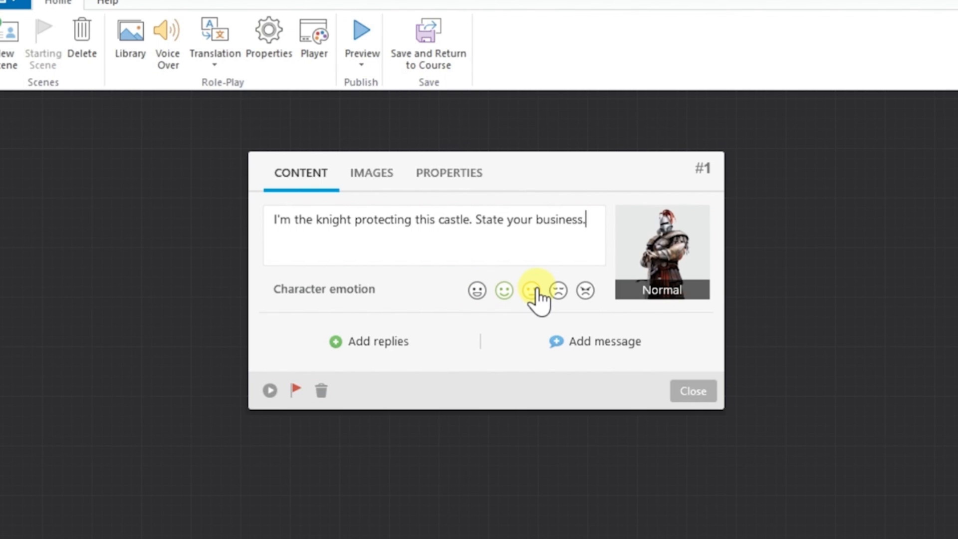
click(532, 290)
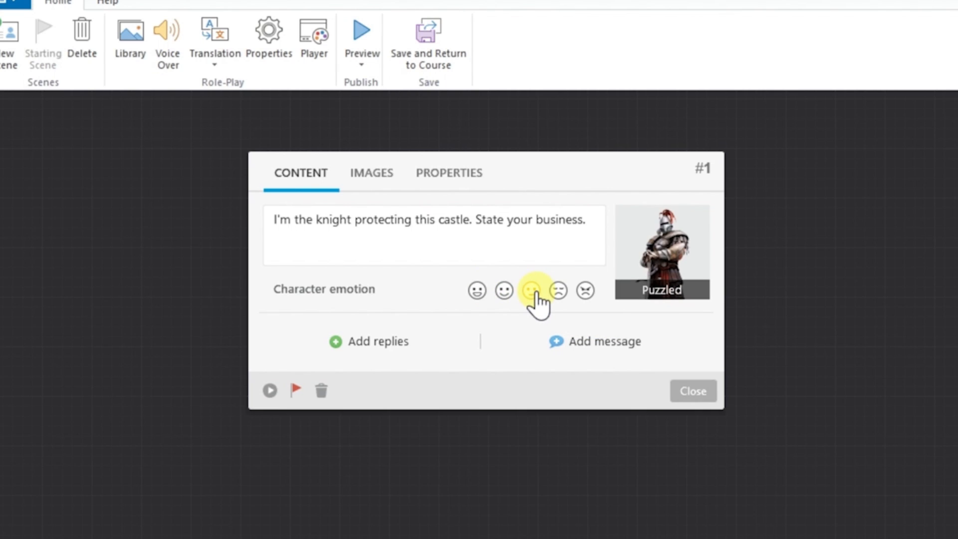
- Add two replies: a messenger from a distant land and a humble traveler seeking refuge for the night
click(368, 341)
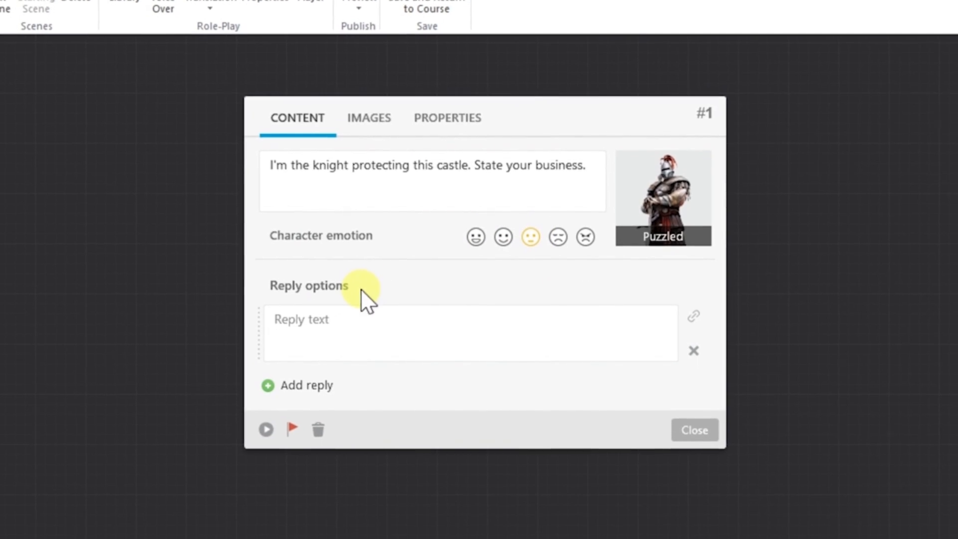
text(I have a message for the king f)
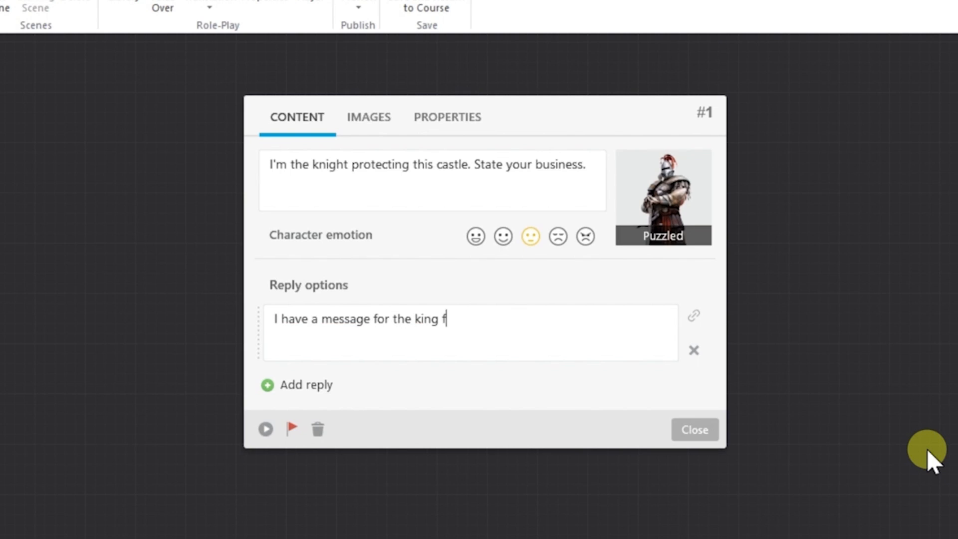
text(rom a distant land)
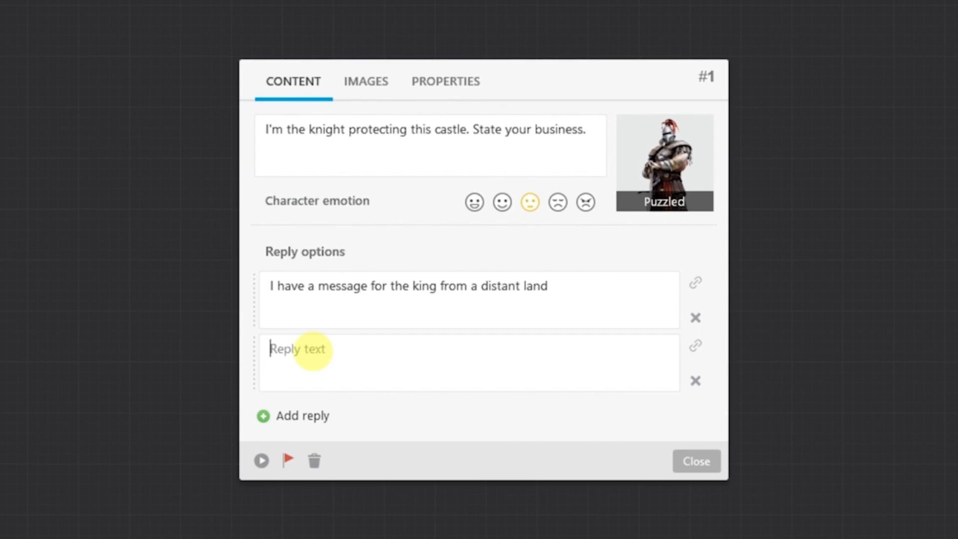
text(I am a humble t)
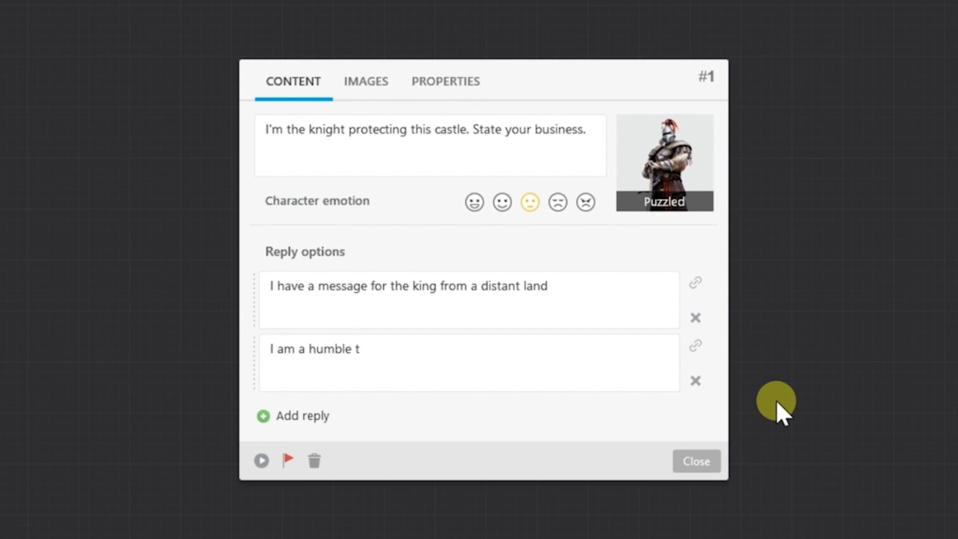
text(raveler seeking)
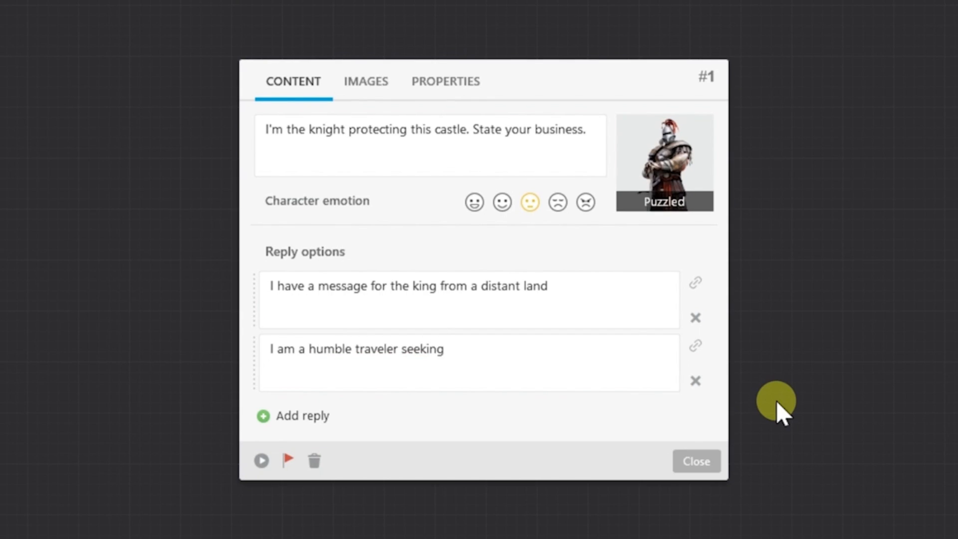
text(refuge for the nigh)
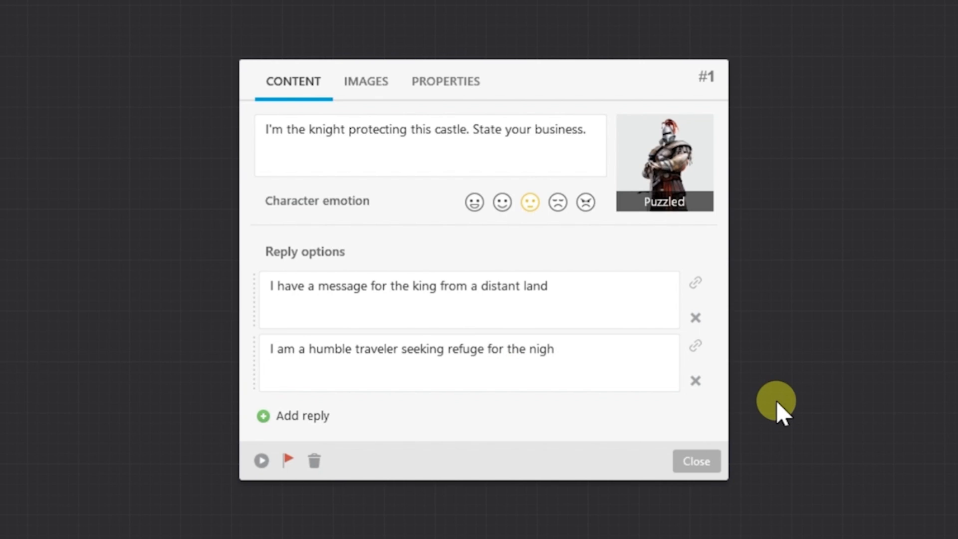
click(695, 461)
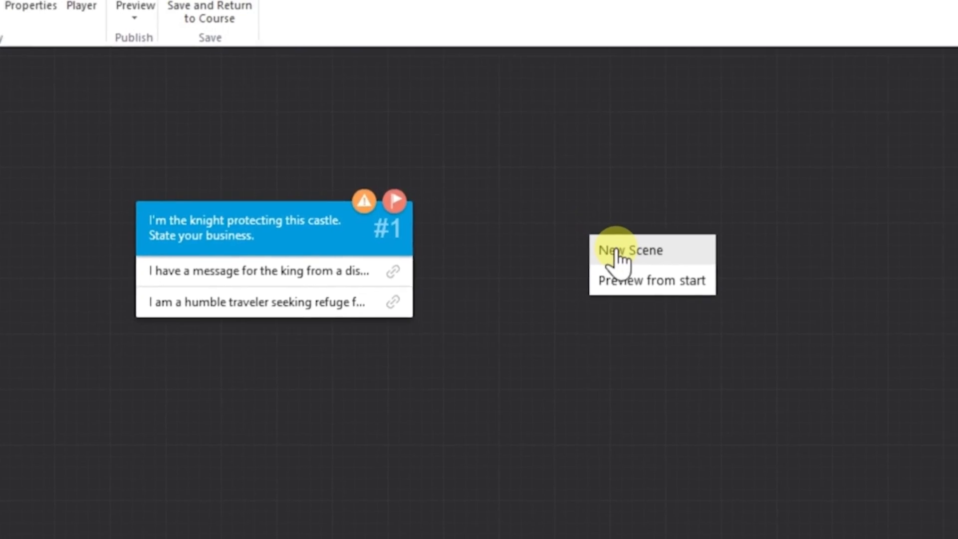
- Create scene #2 with the knight's 'A message you say? Very well, but first...' challenge and two replies
click(630, 249)
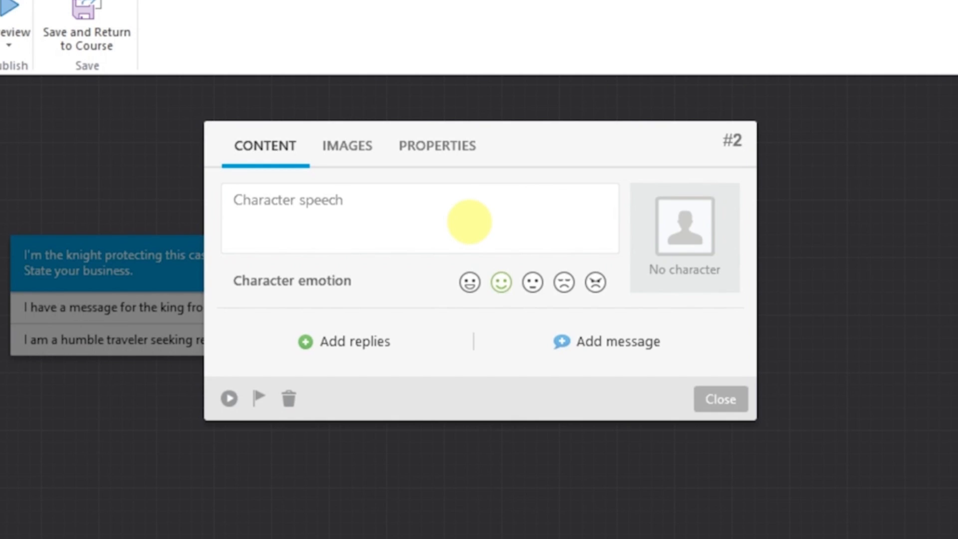
text(A message you say? Very well, but)
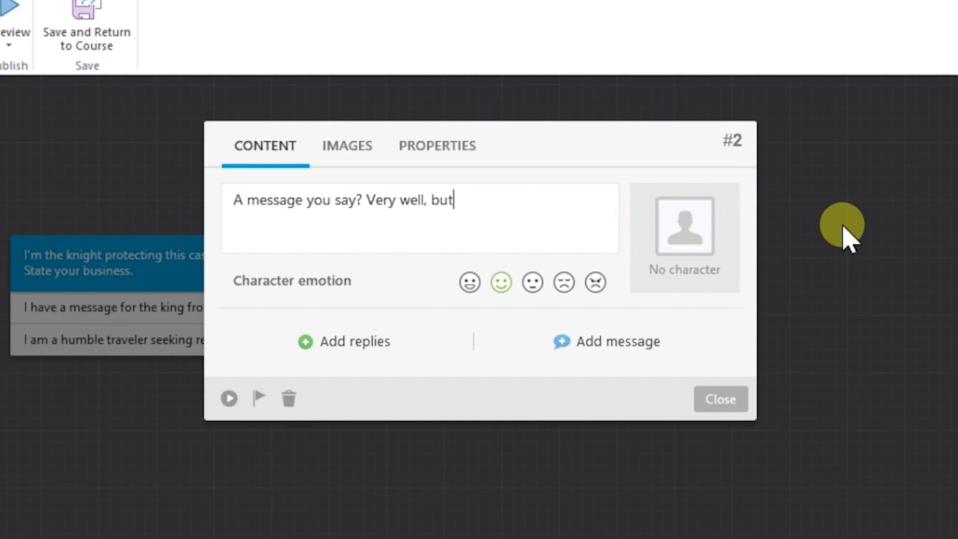
text(first you need to complete a challenge)
text(I will p)
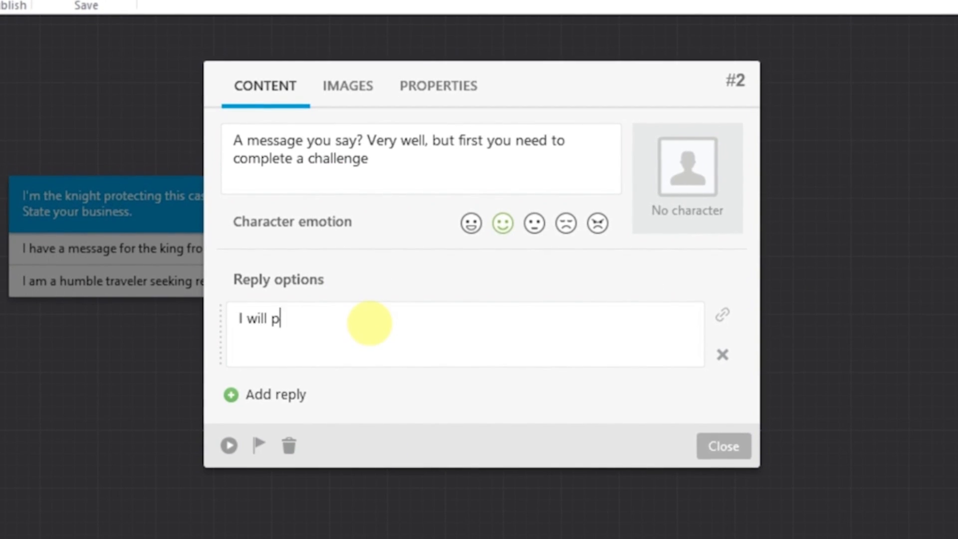
text(rove my strength in contact)
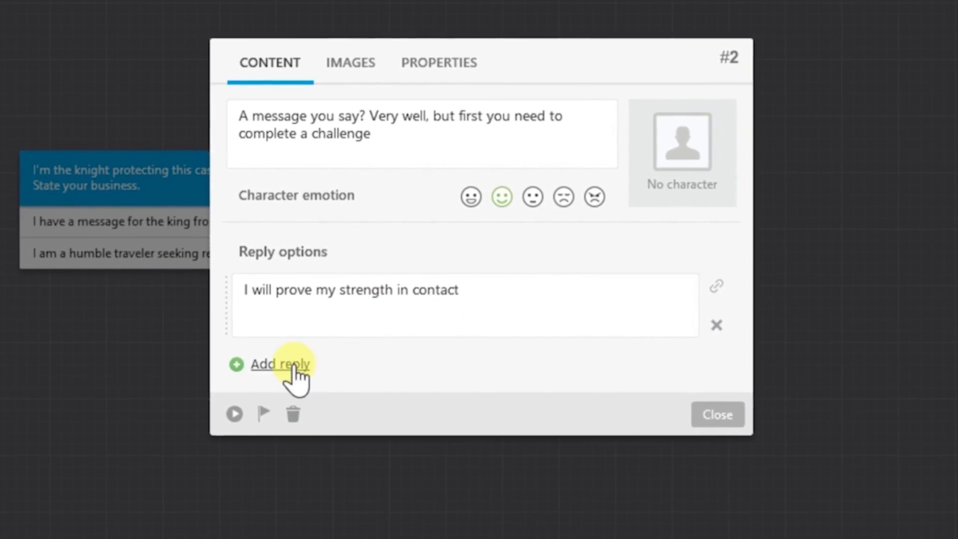
click(279, 363)
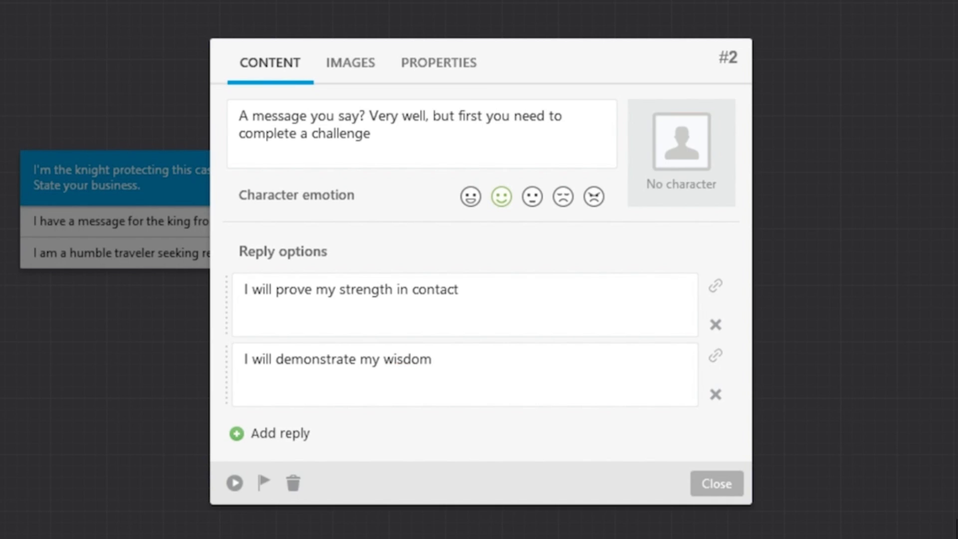
click(714, 482)
text(If you truly seek shelter, you must first assis)
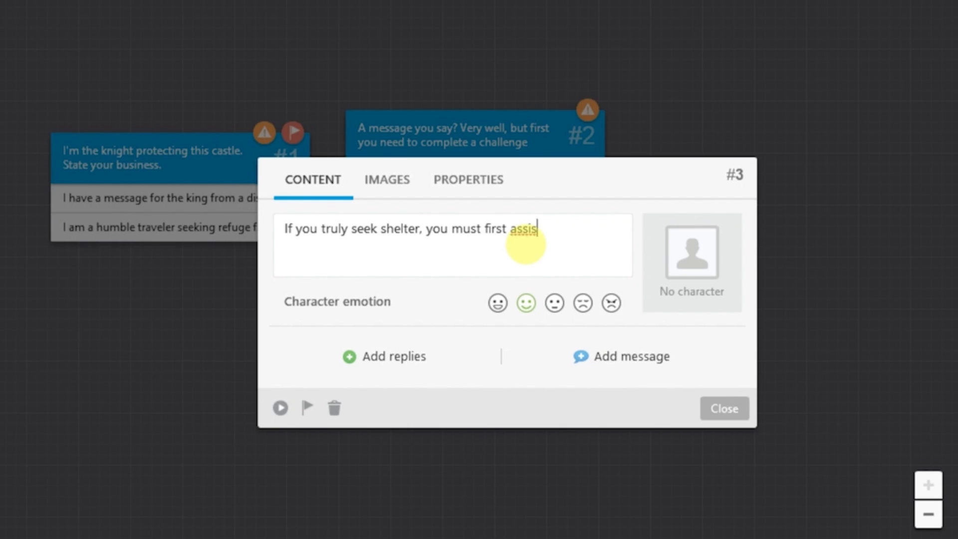
- Give scene #3 its reply options 'Let's do it' and 'Maybe not' and close its editor
click(383, 356)
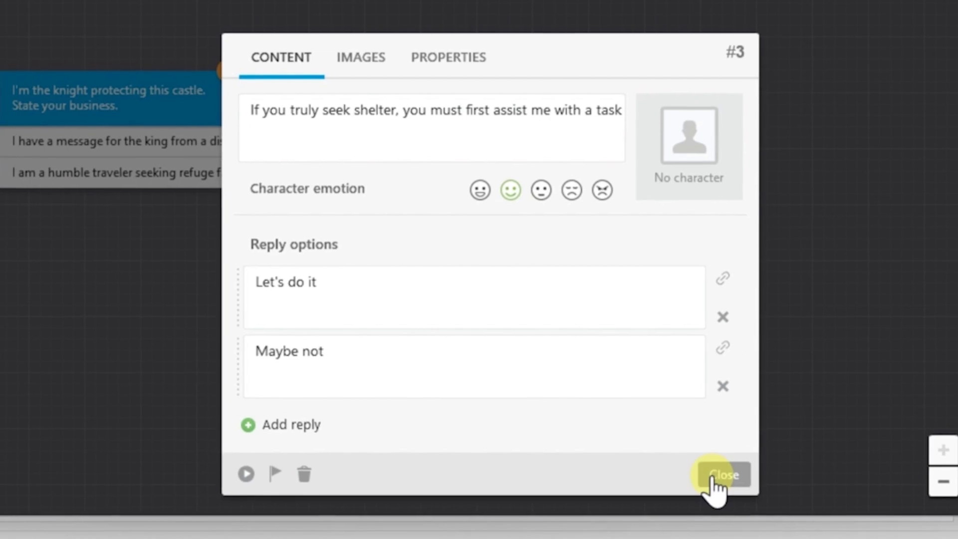
click(724, 474)
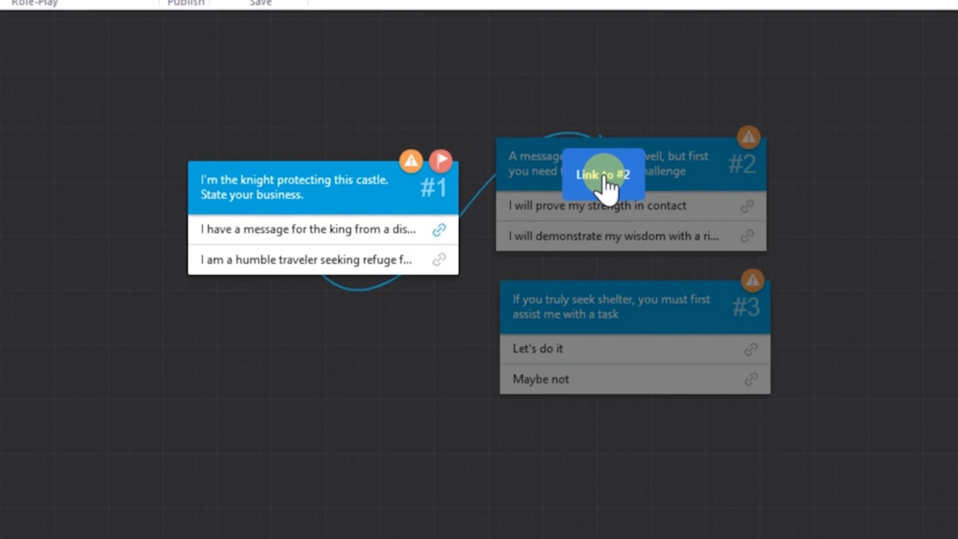
- Link the message reply to scene #2 and the traveler reply to scene #3, then preview the role-play
click(603, 175)
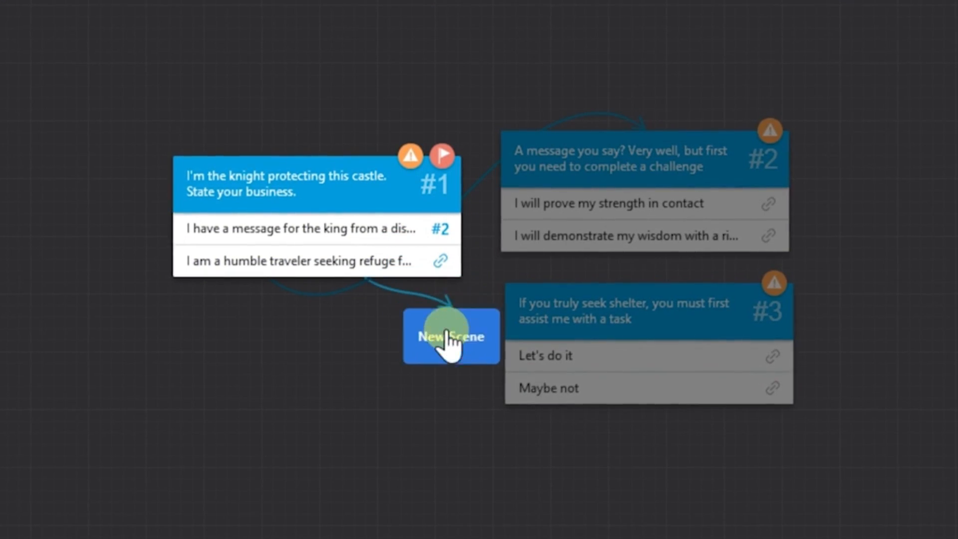
click(451, 336)
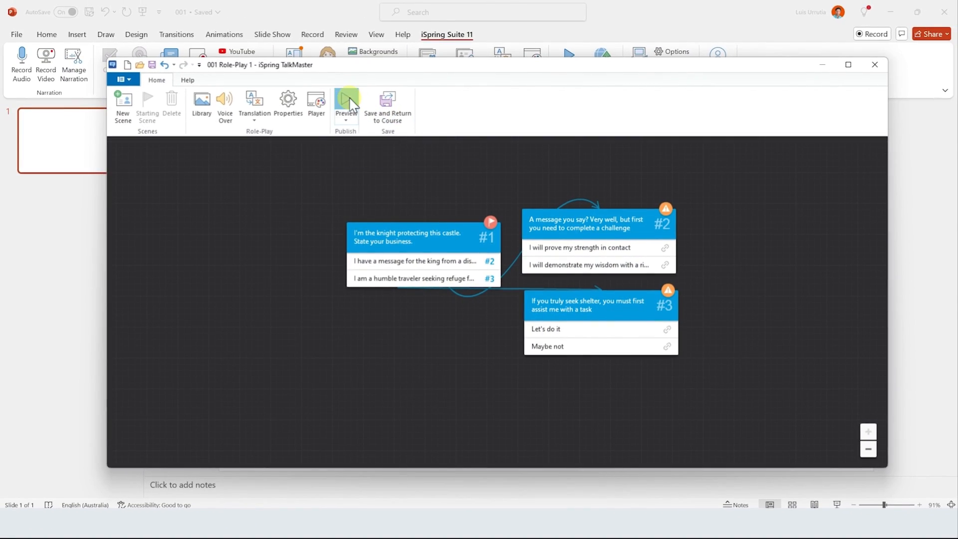
click(345, 104)
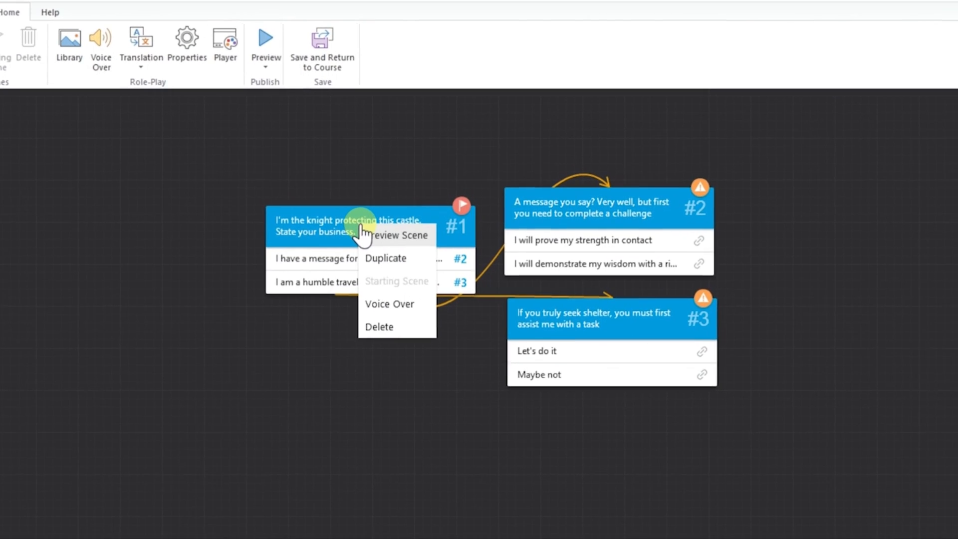
mouse_move(382, 309)
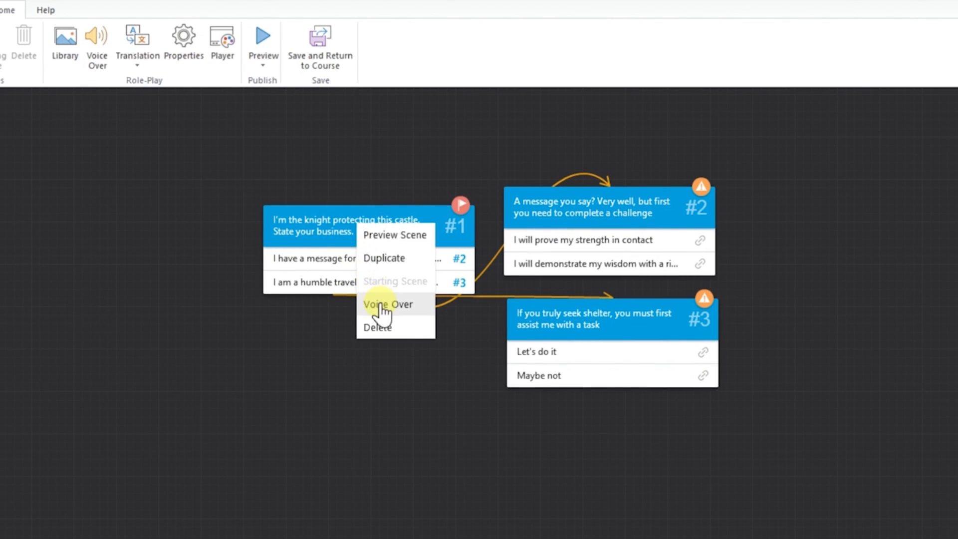
- Convert the knight's opening line in scene #1 to speech using the Jacob voice
click(387, 303)
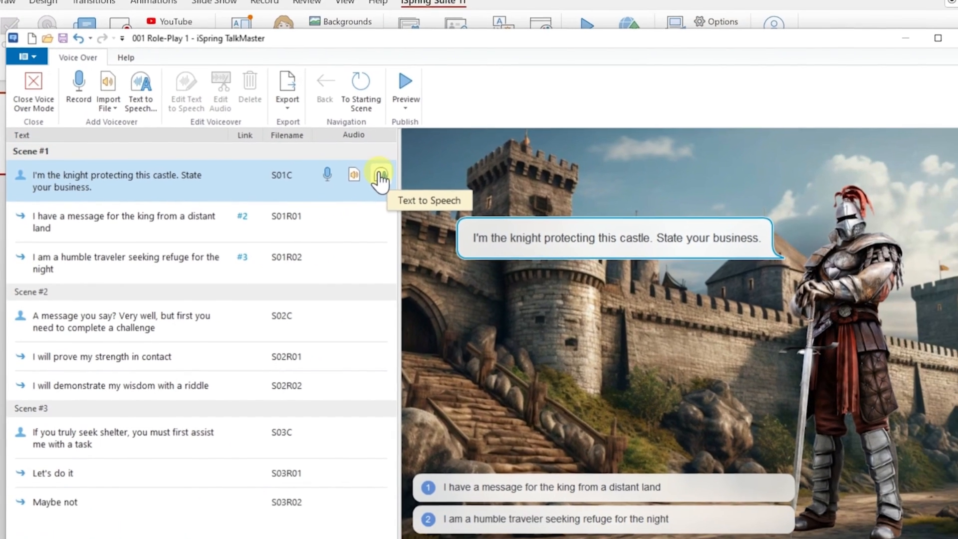
click(379, 175)
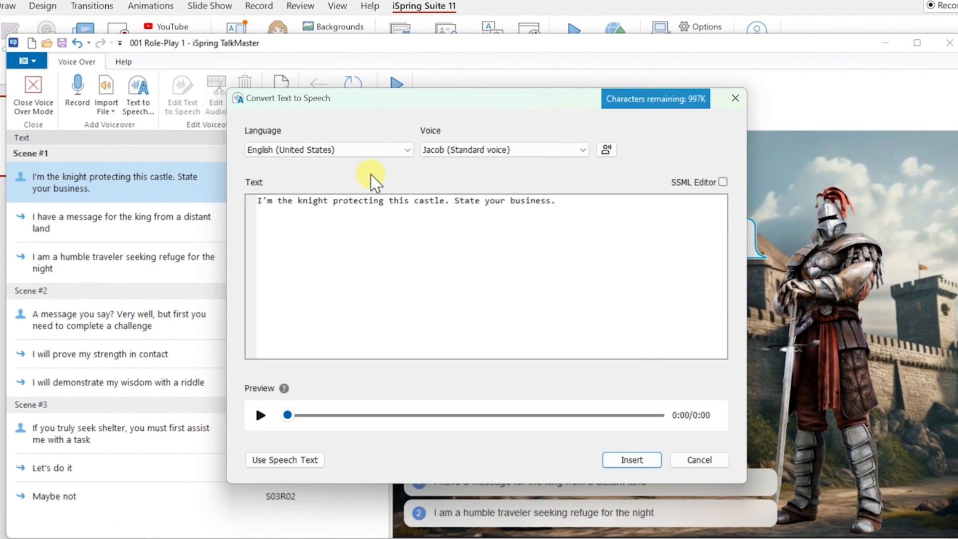
click(502, 150)
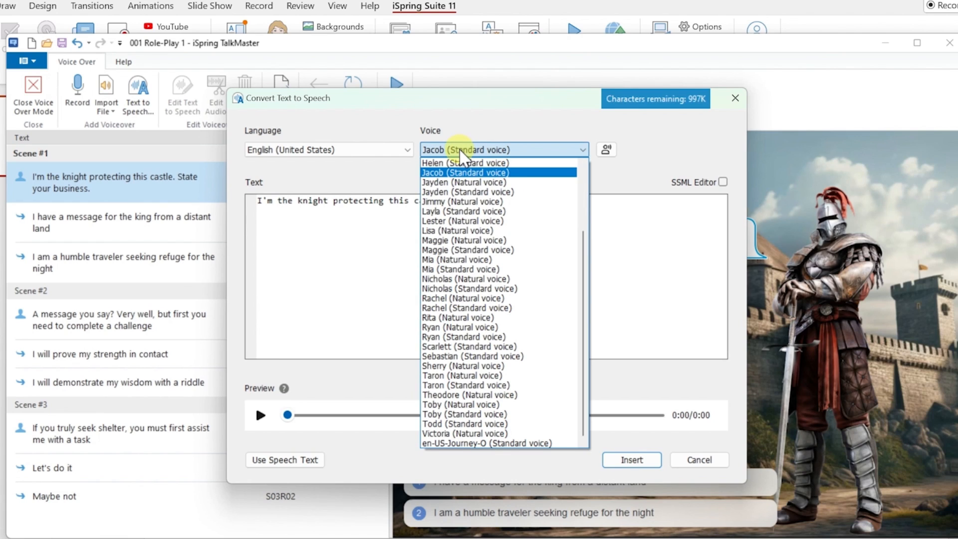
click(463, 173)
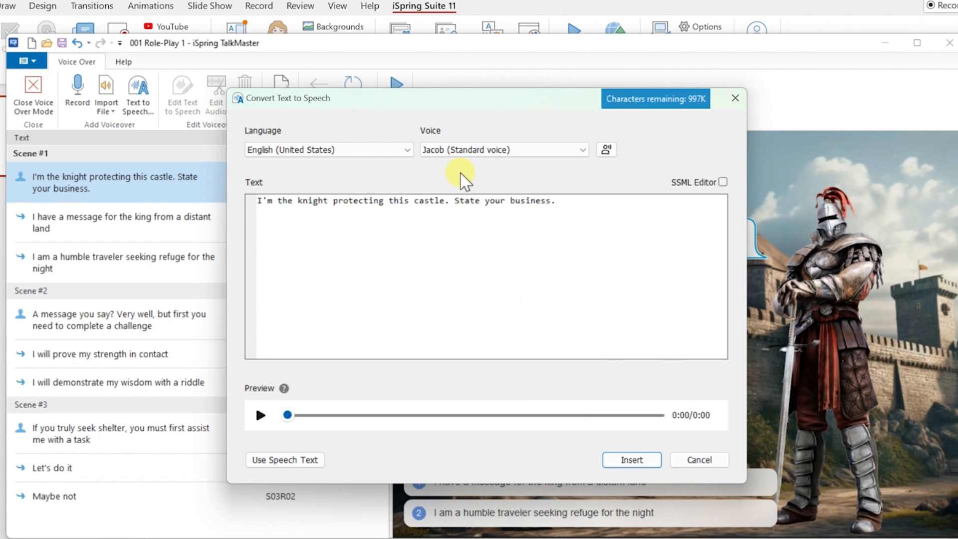
- Preview the generated speech and insert it as the line's audio
click(259, 415)
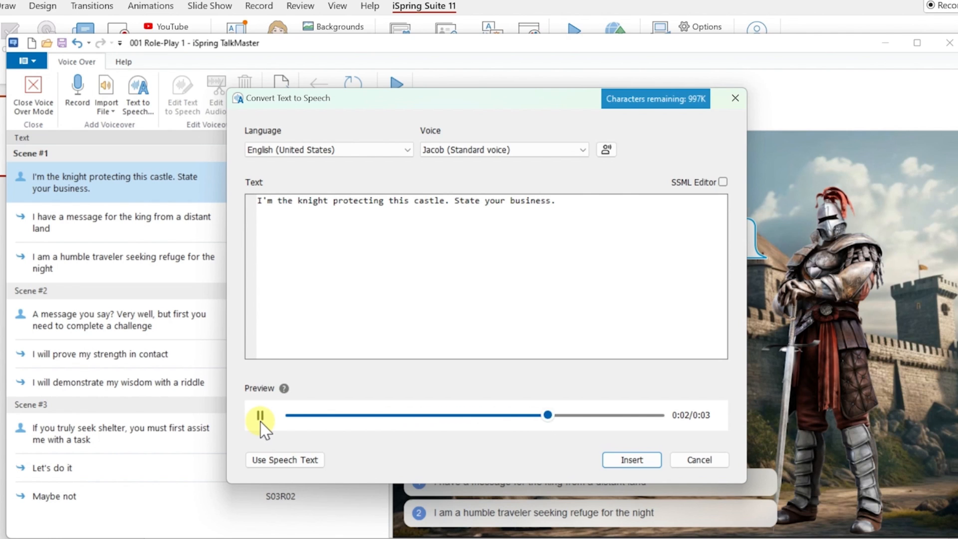
click(259, 415)
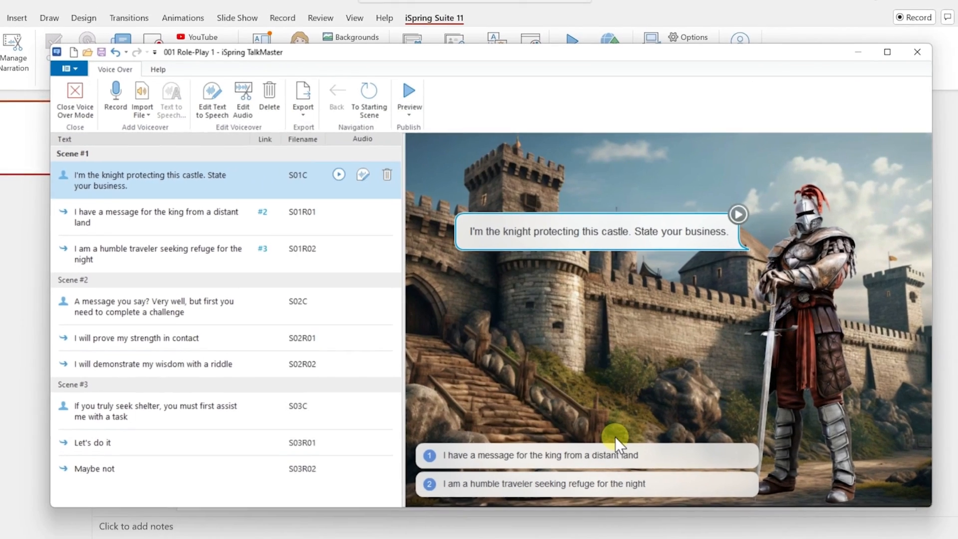
mouse_move(129, 101)
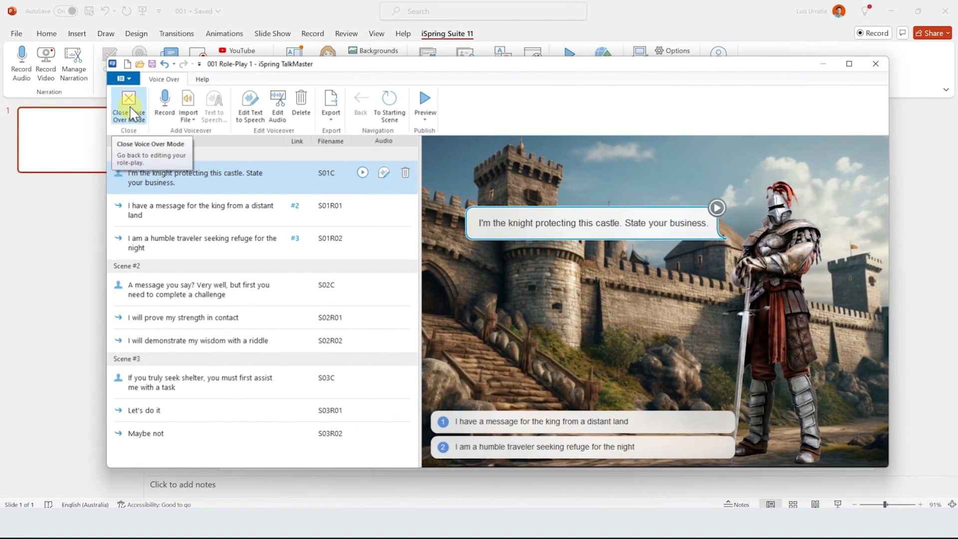
- Save the role-play back to the slide and publish the presentation to My Computer as HTML5
click(129, 105)
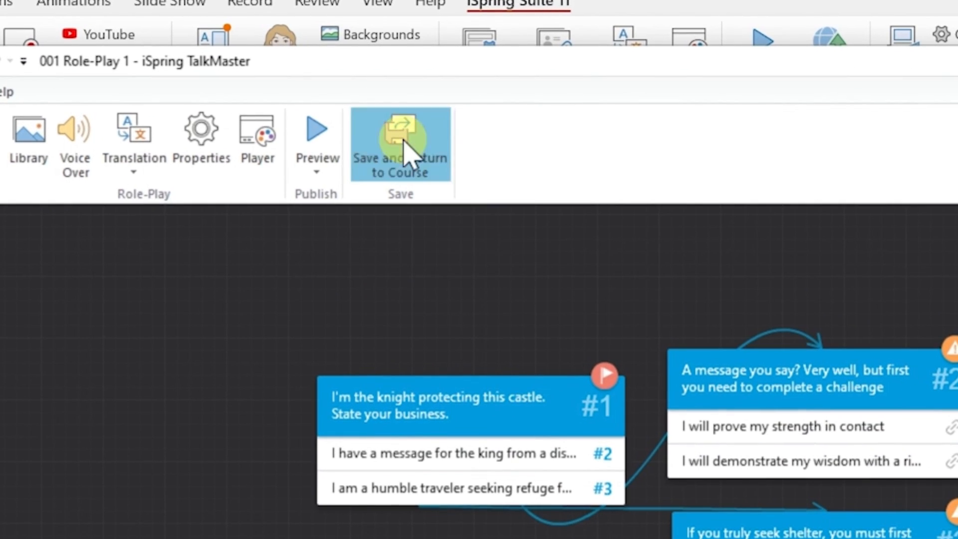
click(400, 143)
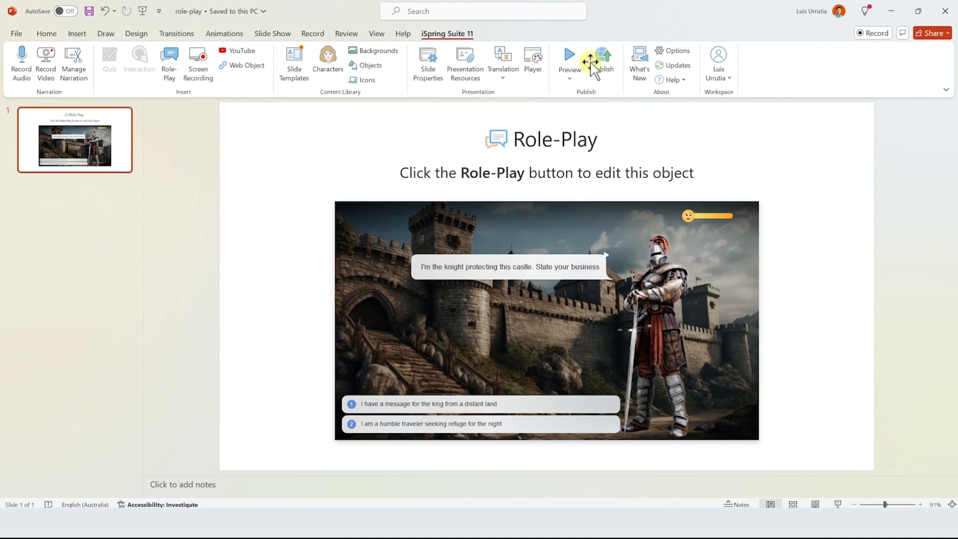
click(603, 58)
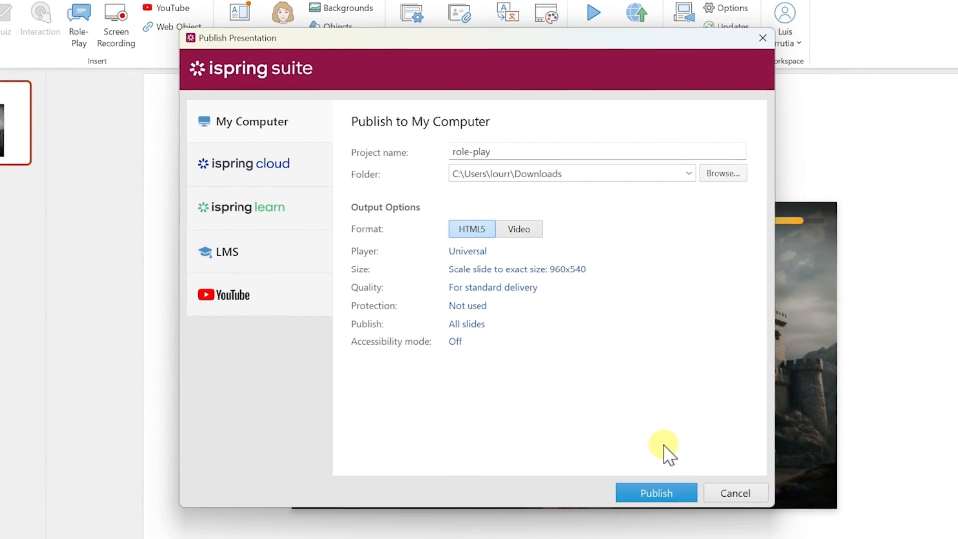
click(654, 492)
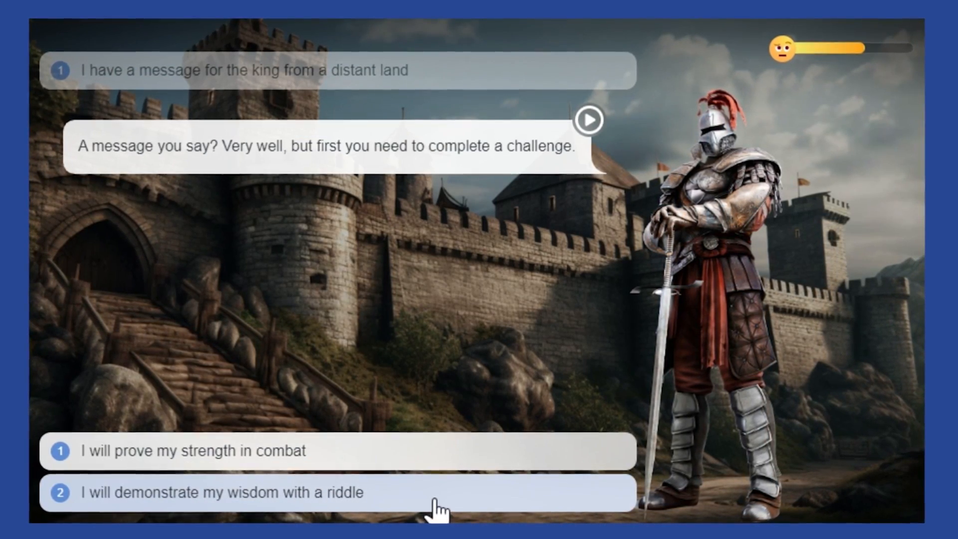
- Choose the reply 'I will demonstrate my wisdom with a riddle' in the published player
click(337, 493)
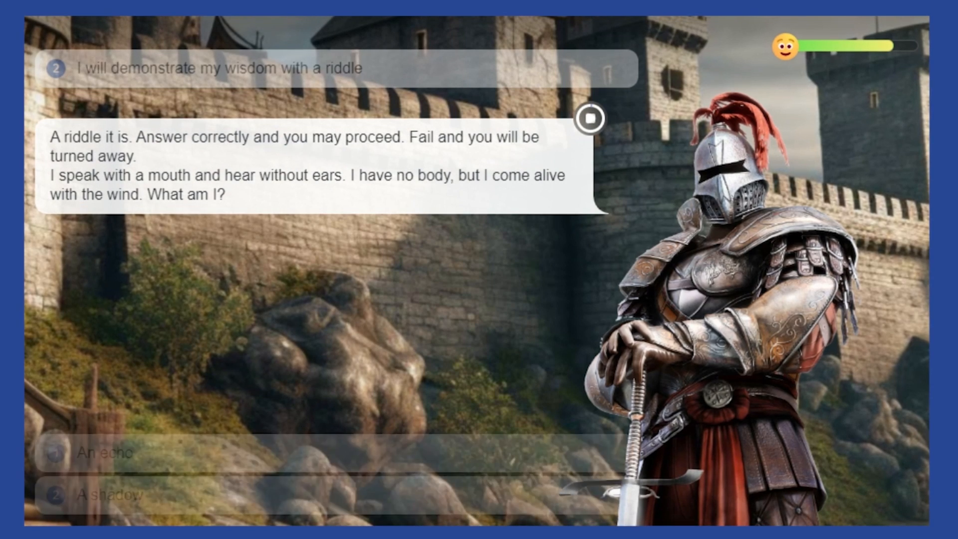